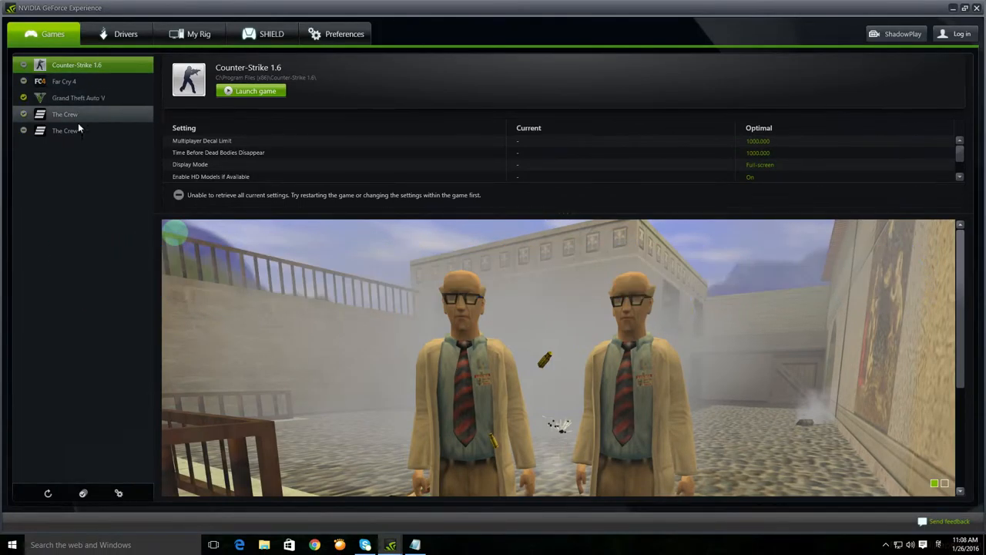
{"action": "mouse_move", "coordinate": [65, 322]}
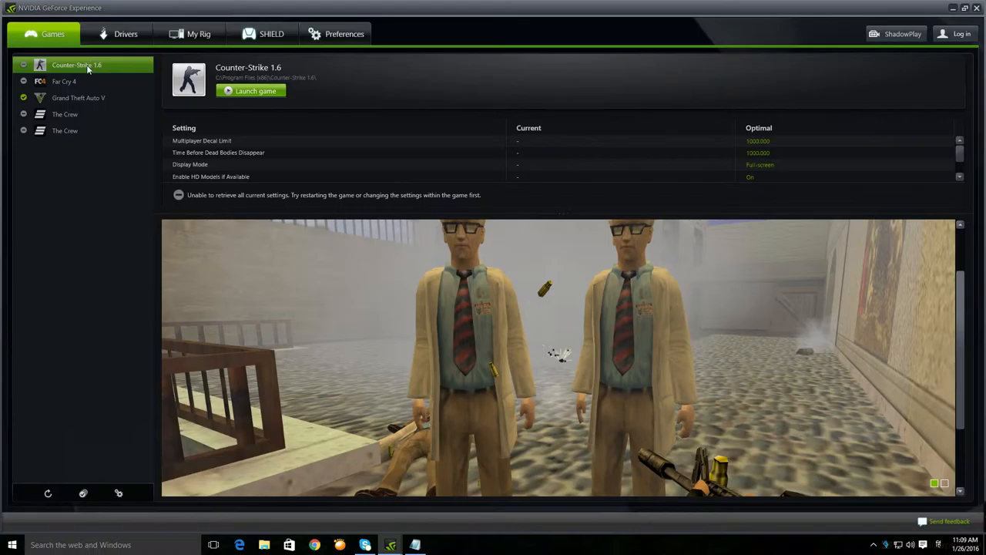
{"action": "mouse_move", "coordinate": [81, 206]}
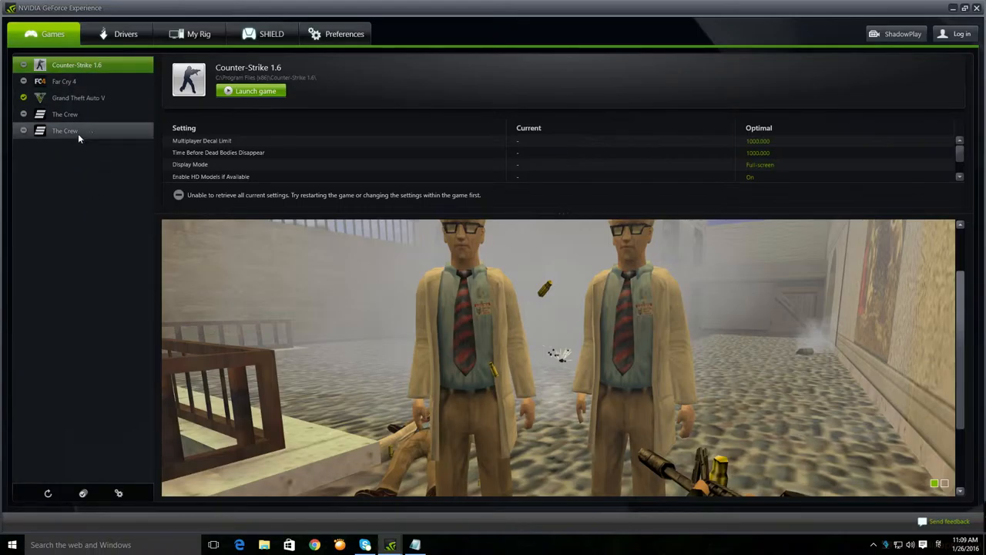
{"action": "mouse_move", "coordinate": [530, 146]}
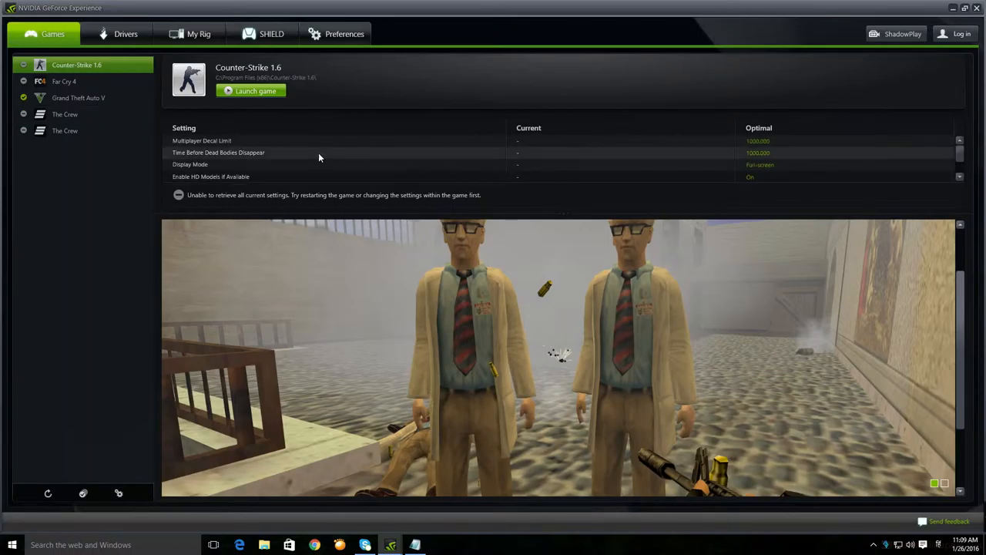
View the Games preferences listing five supported games and four scanned install locations.
{"action": "left_click", "coordinate": [345, 33]}
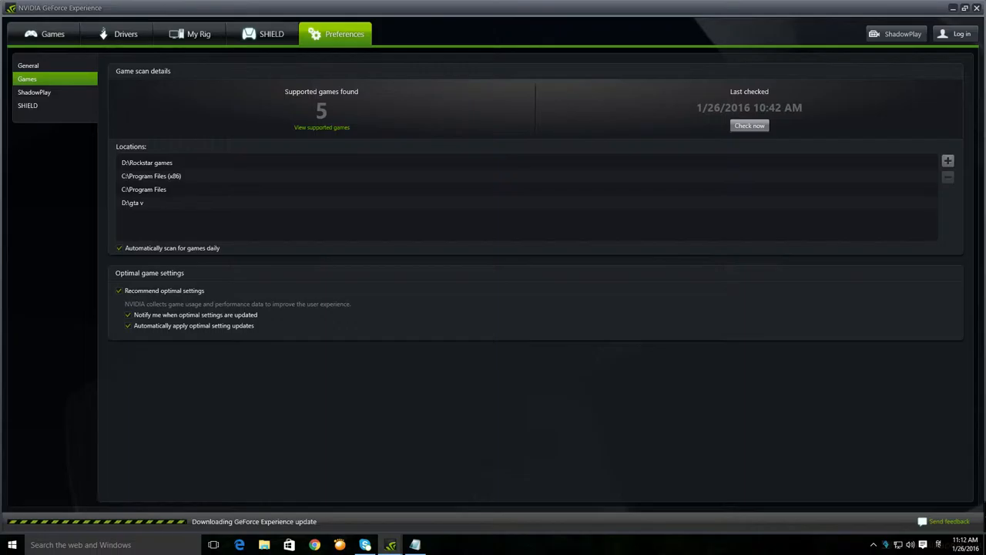
{"action": "mouse_move", "coordinate": [167, 151]}
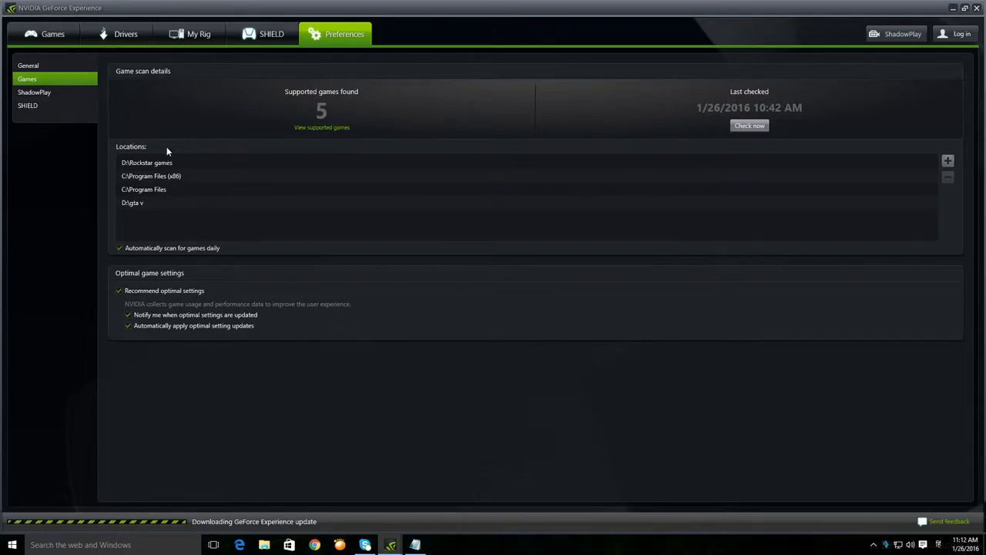
{"action": "mouse_move", "coordinate": [171, 209]}
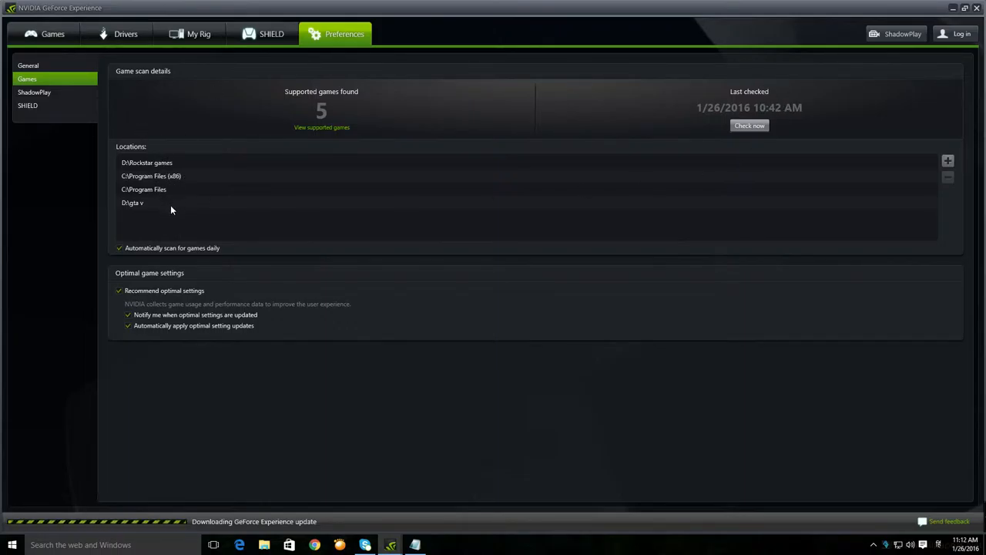
{"action": "mouse_move", "coordinate": [333, 129]}
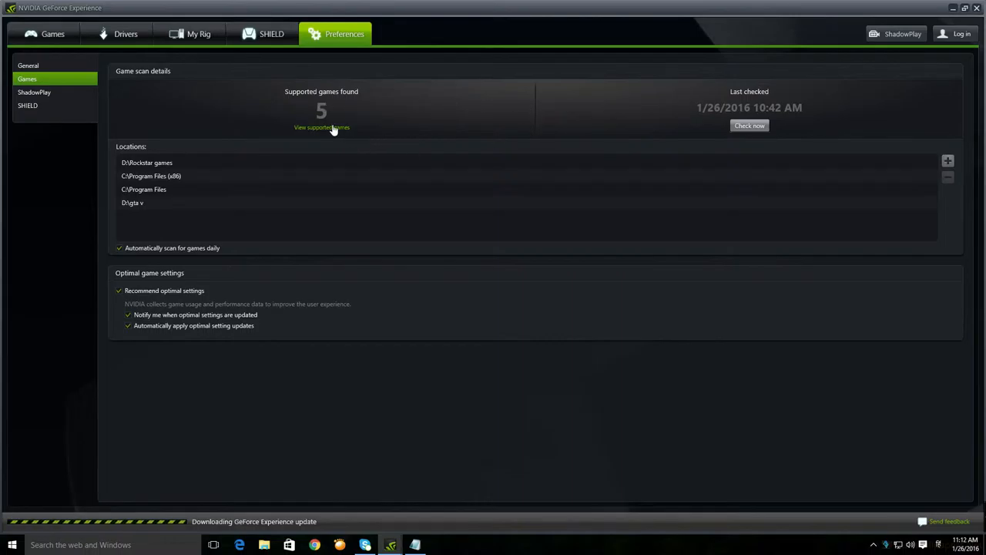
{"action": "left_click", "coordinate": [120, 290]}
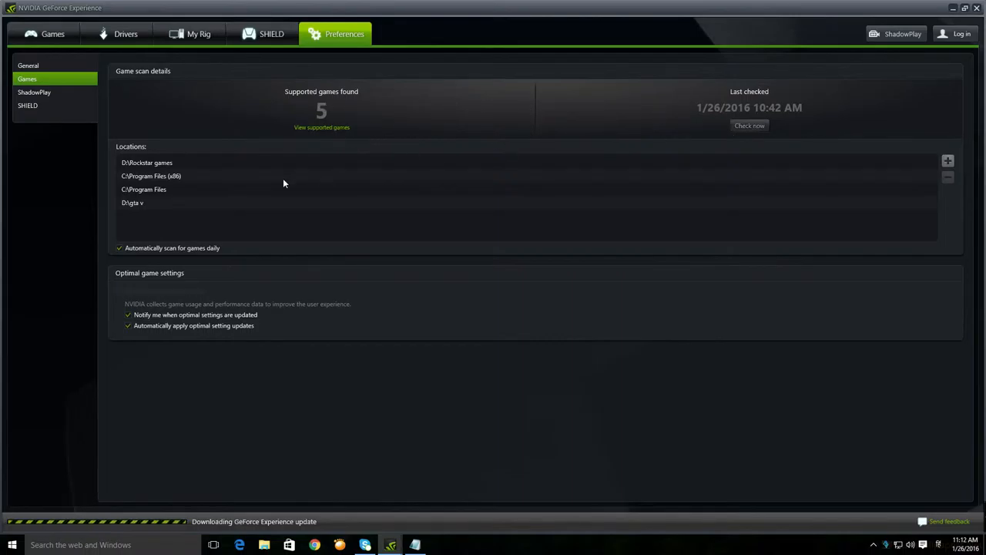
Optimize Far Cry 4 and review its updated settings like HBAO+ and TXAA 4x.
{"action": "left_click", "coordinate": [52, 34]}
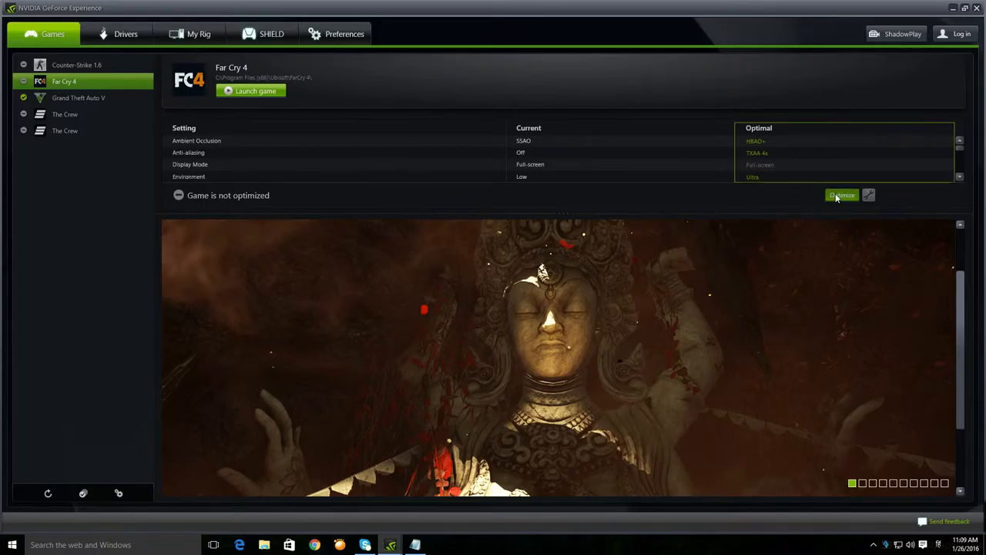
{"action": "left_click", "coordinate": [841, 195]}
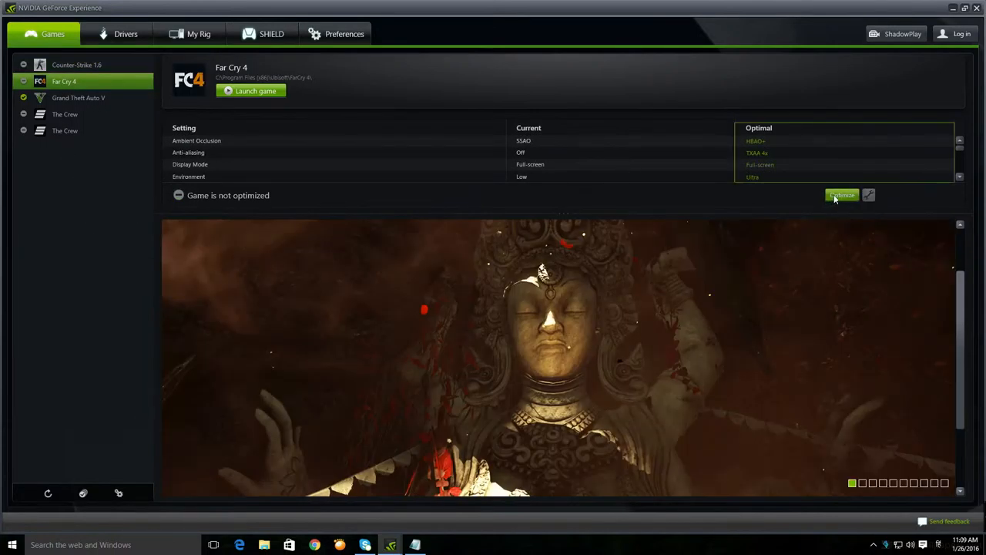
{"action": "left_click", "coordinate": [839, 194]}
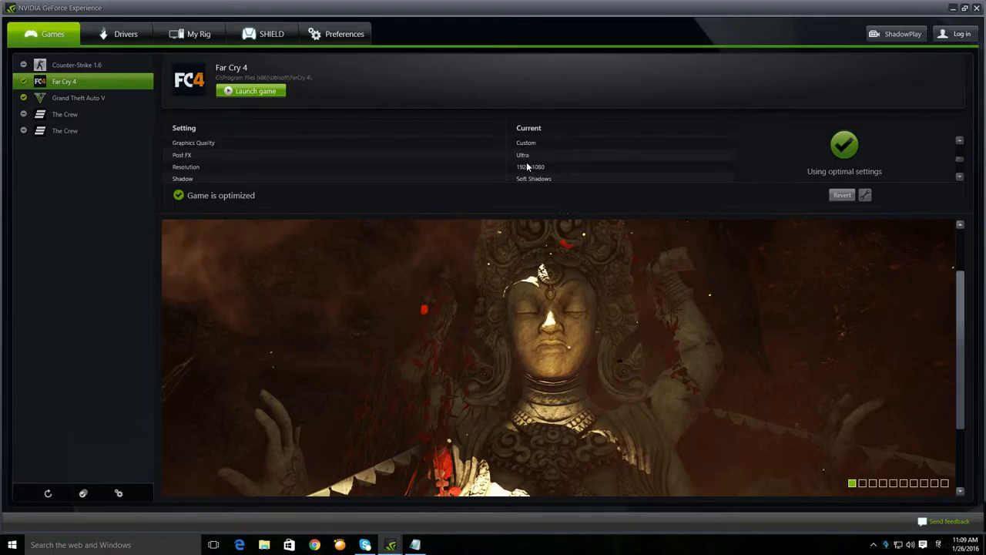
{"action": "scroll", "scroll_direction": "down", "scroll_amount": 3}
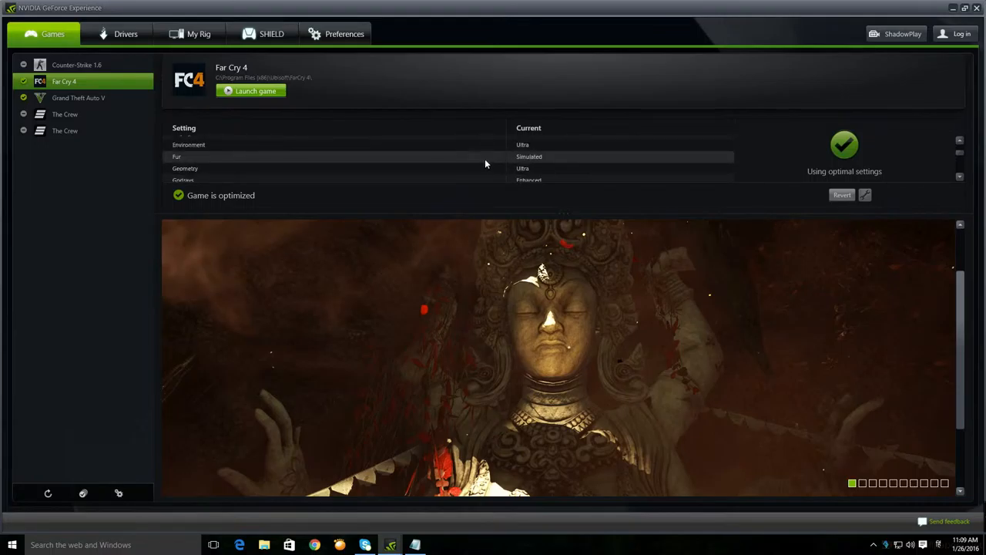
{"action": "scroll", "scroll_direction": "up", "scroll_amount": 3}
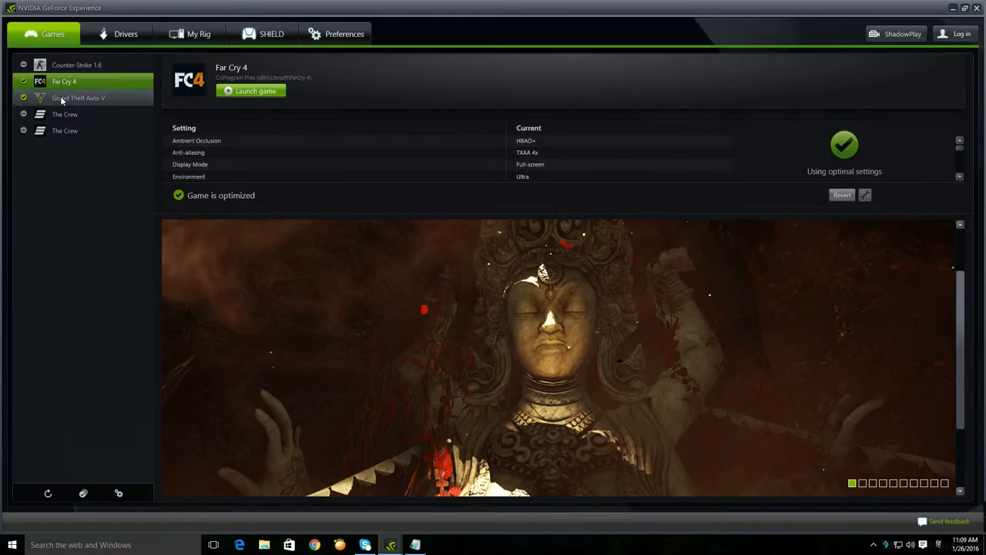
Select Grand Theft Auto V, browse its preview screenshots and scroll its optimized settings.
{"action": "left_click", "coordinate": [76, 64]}
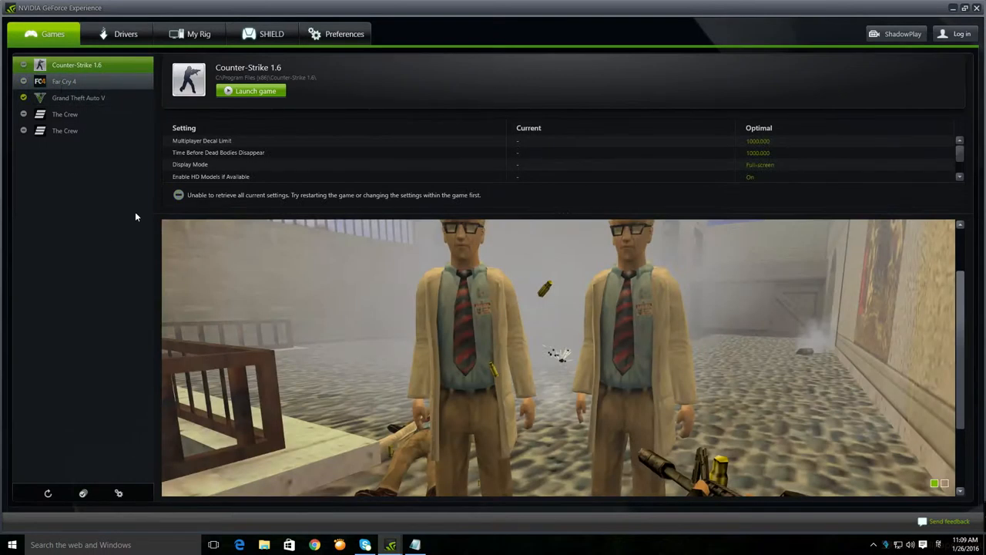
{"action": "left_click", "coordinate": [64, 81]}
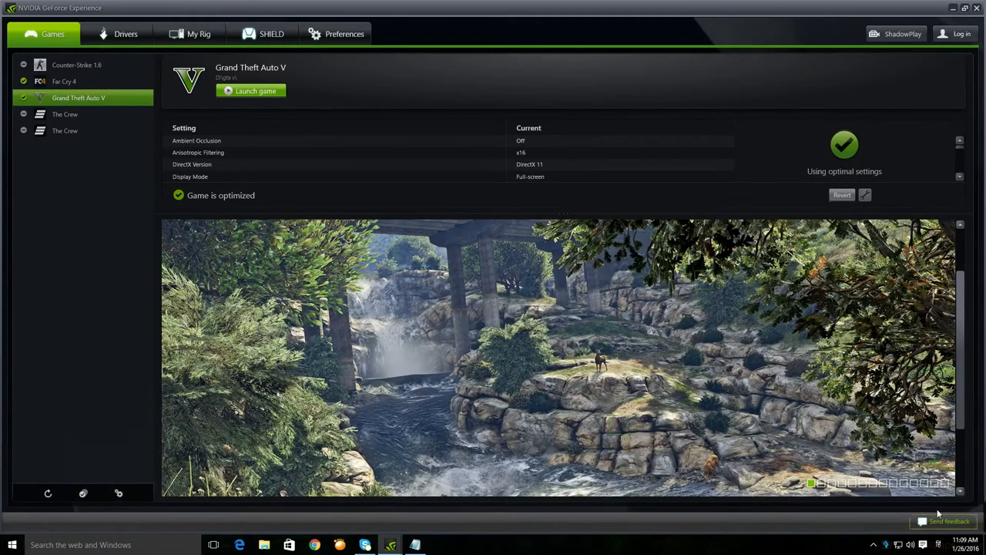
{"action": "left_click", "coordinate": [843, 483]}
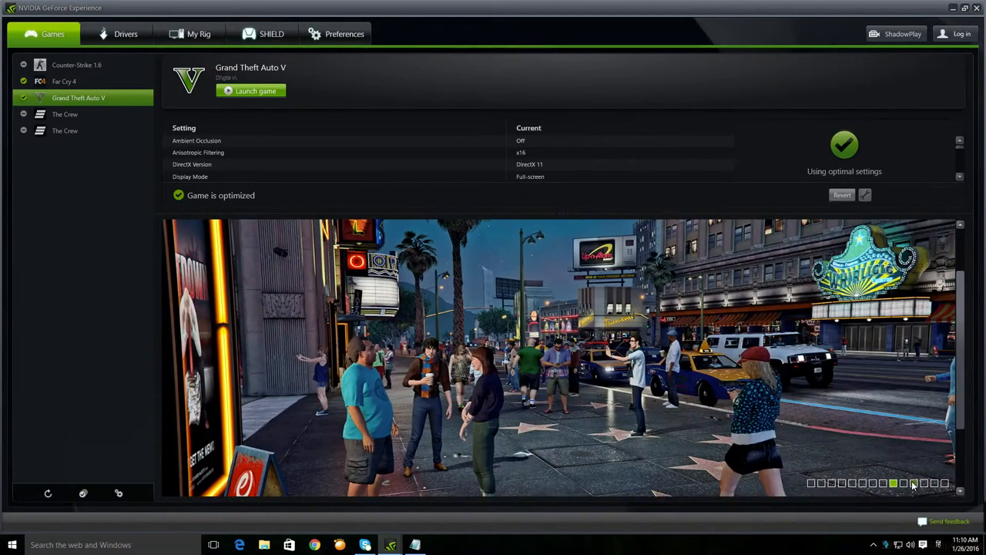
{"action": "left_click", "coordinate": [934, 483]}
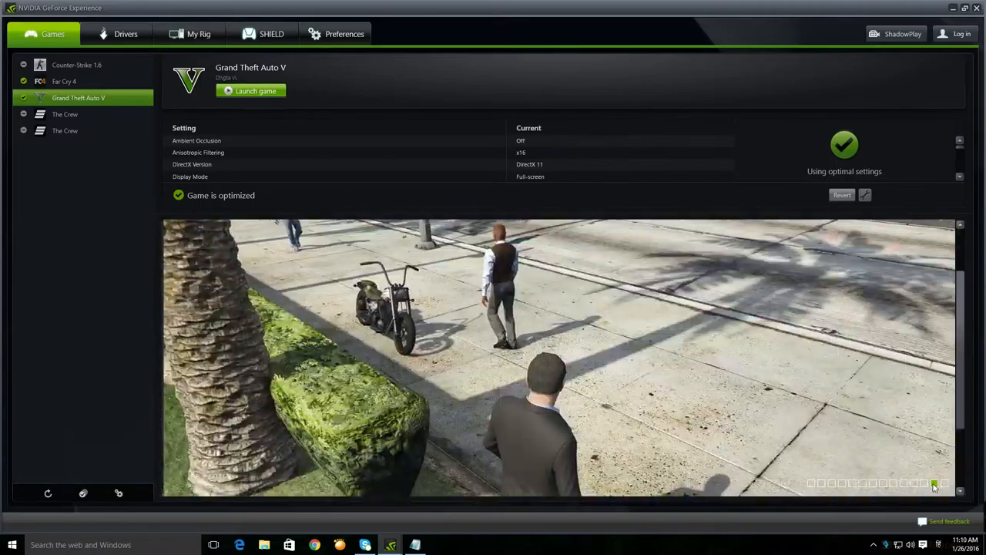
{"action": "left_click", "coordinate": [821, 483]}
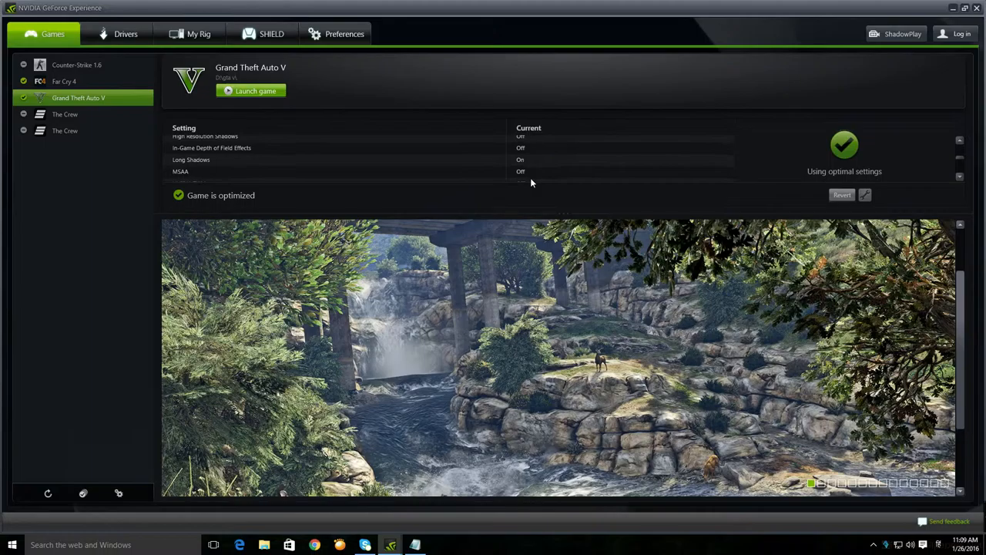
{"action": "scroll", "scroll_direction": "down", "scroll_amount": 3}
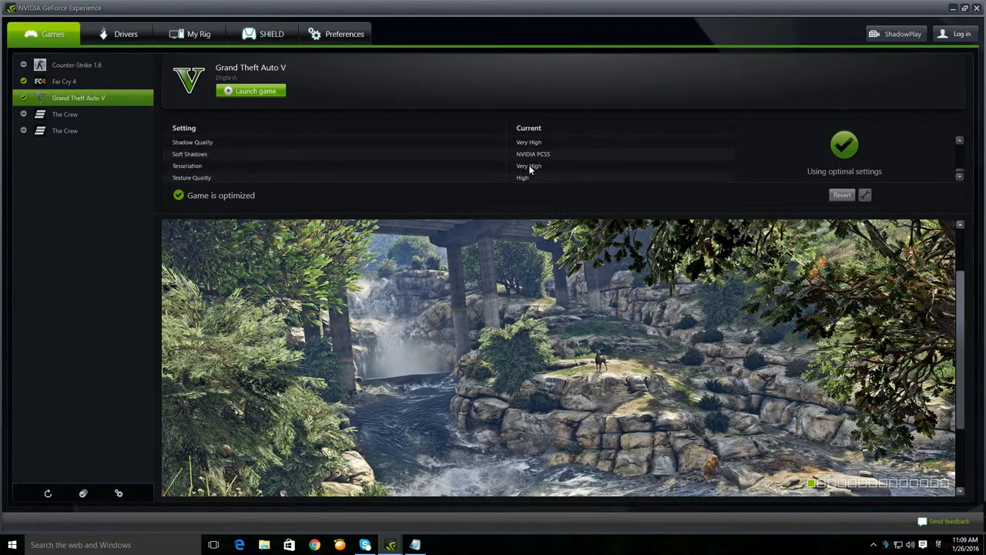
{"action": "scroll", "scroll_direction": "down", "scroll_amount": 3}
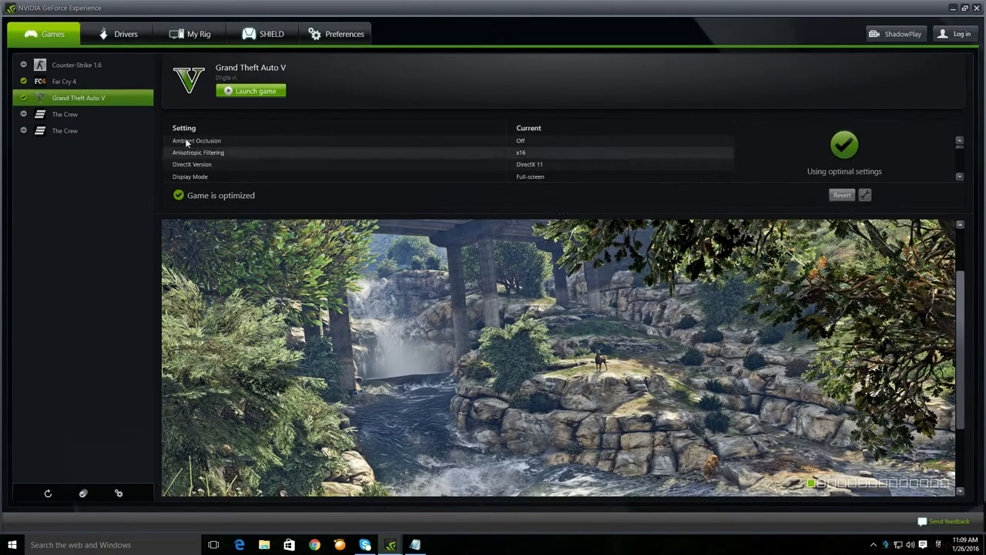
Confirm Game Ready Driver 361.43 is up to date and expand its release highlights.
{"action": "left_click", "coordinate": [123, 33]}
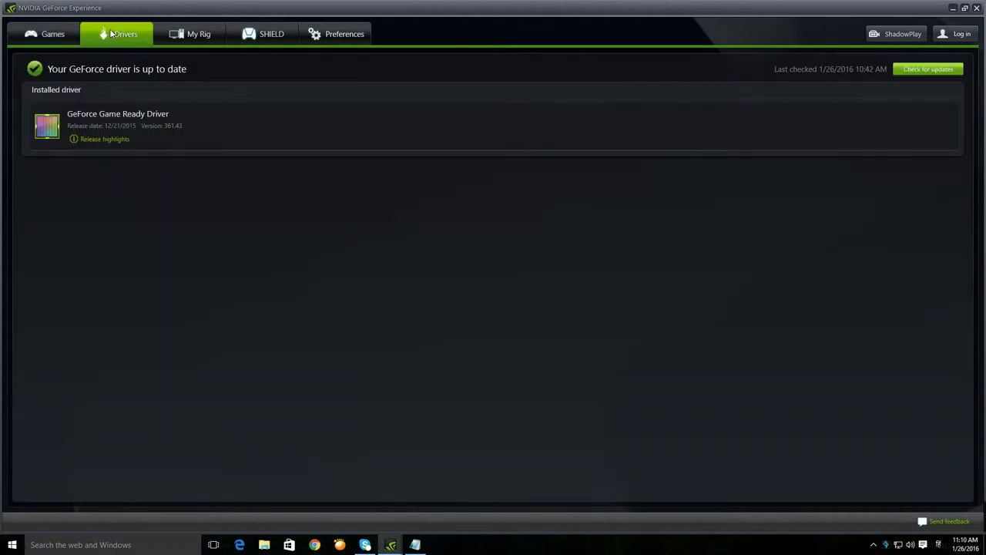
{"action": "left_click", "coordinate": [104, 139]}
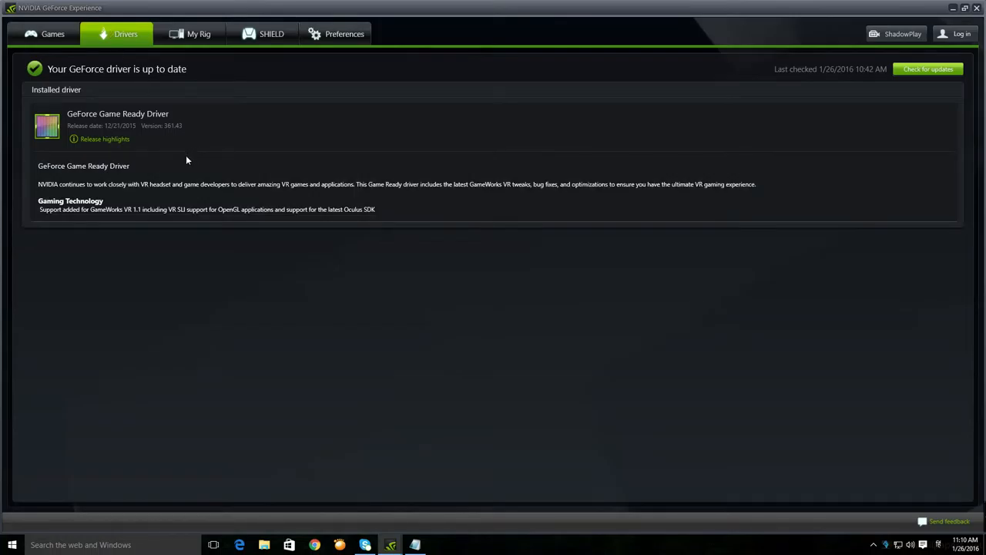
{"action": "mouse_move", "coordinate": [40, 128]}
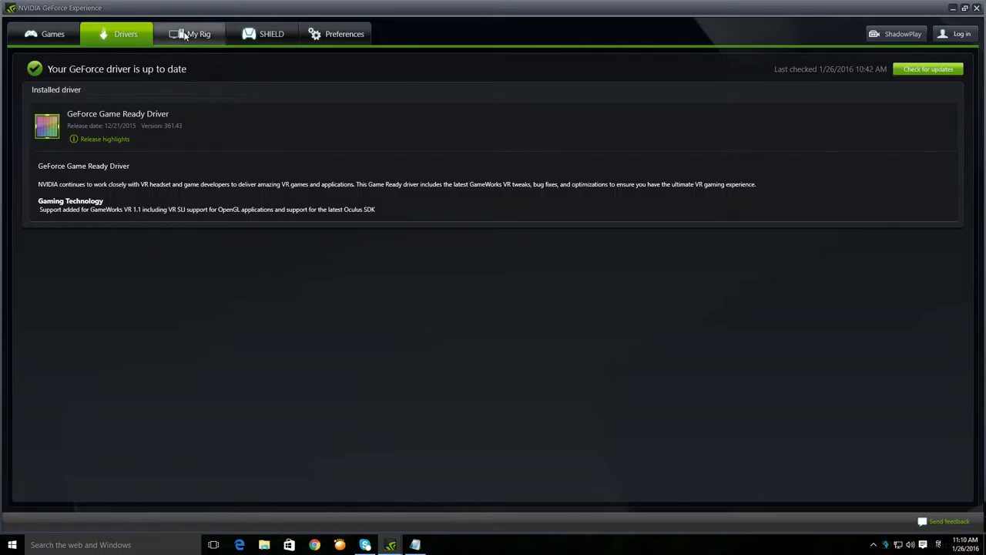
Check the rig's feature readiness under My Rig and launch the LED Visualizer configuration.
{"action": "left_click", "coordinate": [198, 33]}
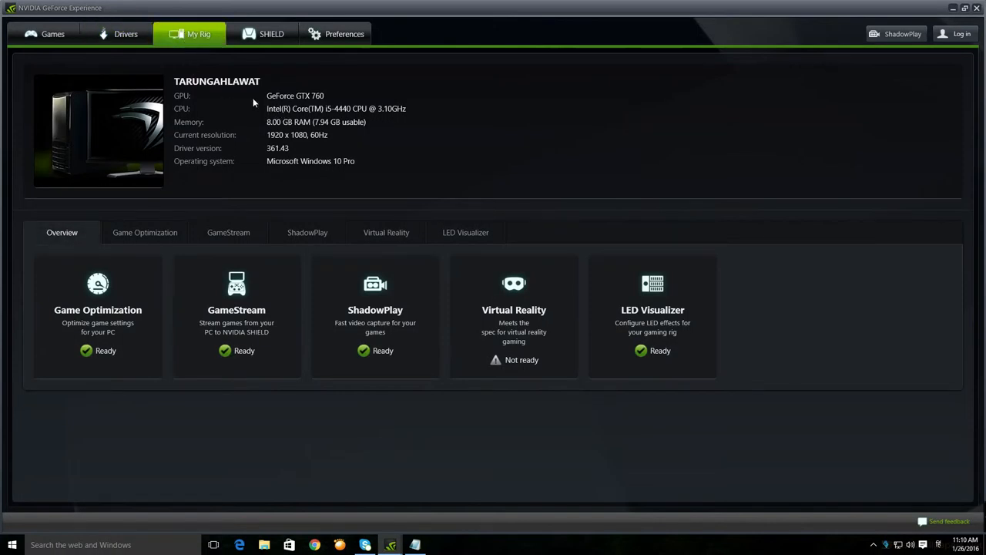
{"action": "mouse_move", "coordinate": [224, 102]}
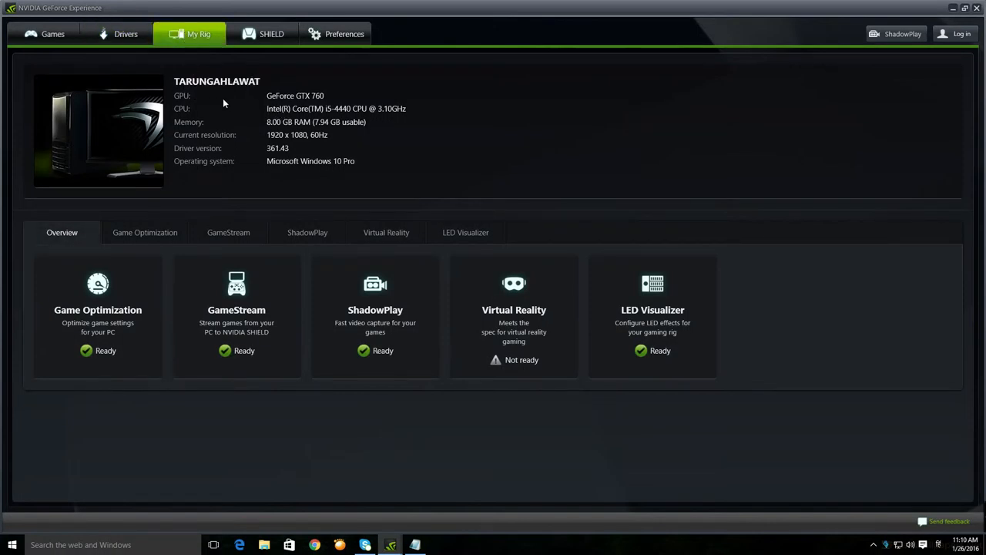
{"action": "mouse_move", "coordinate": [297, 113]}
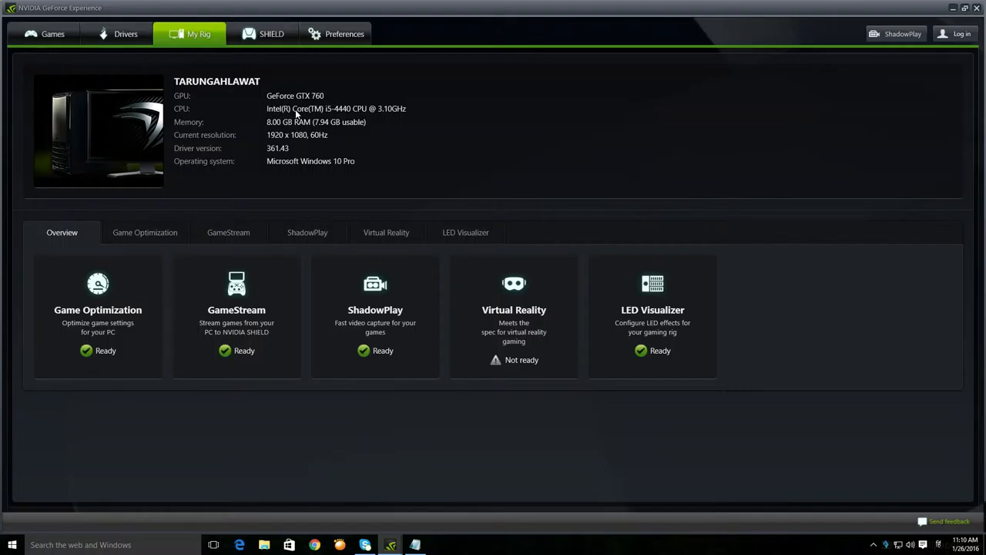
{"action": "mouse_move", "coordinate": [341, 128]}
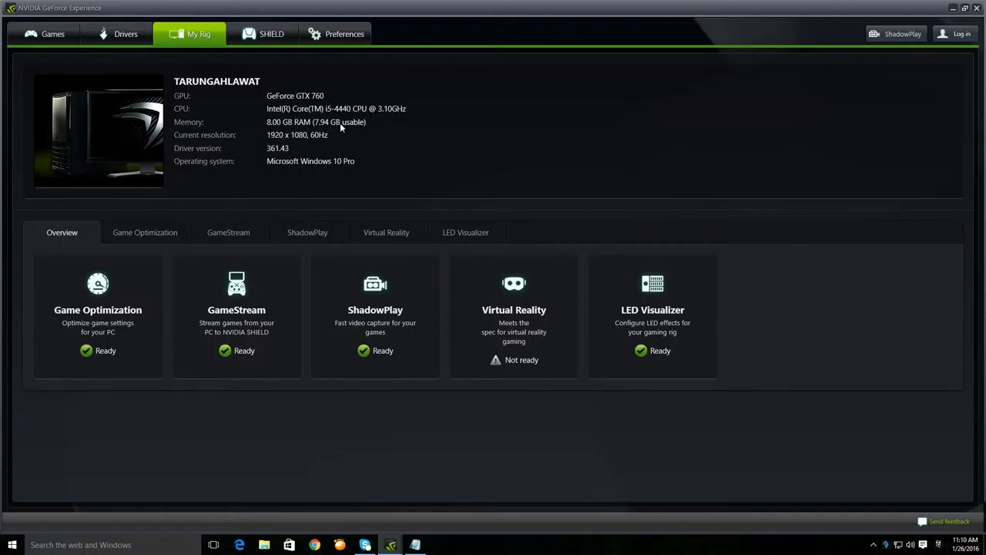
{"action": "mouse_move", "coordinate": [365, 135]}
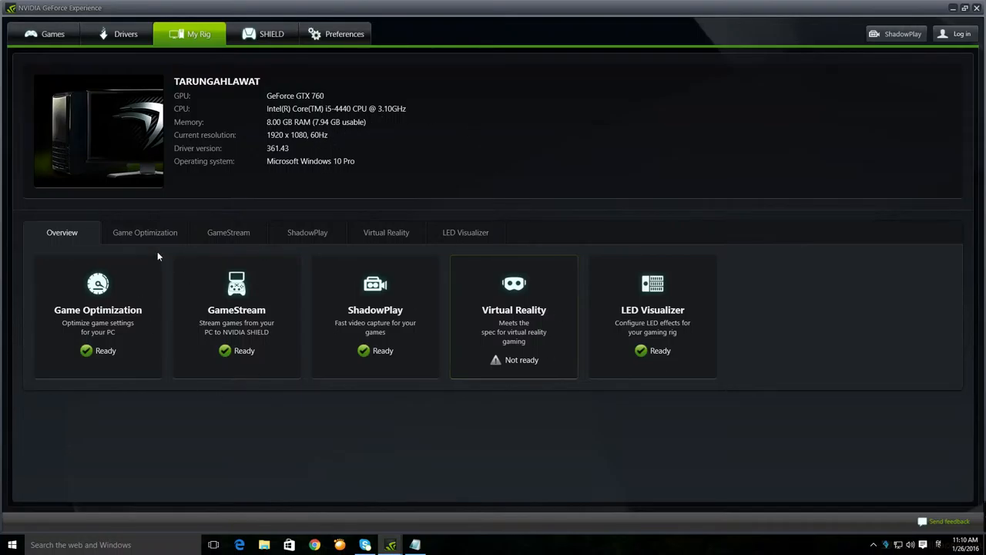
{"action": "mouse_move", "coordinate": [143, 429]}
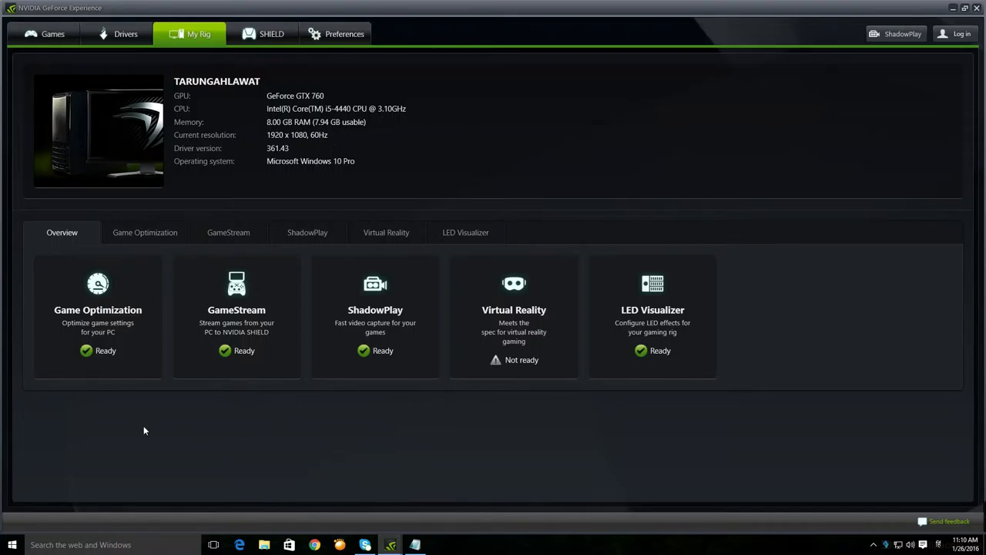
{"action": "mouse_move", "coordinate": [205, 409]}
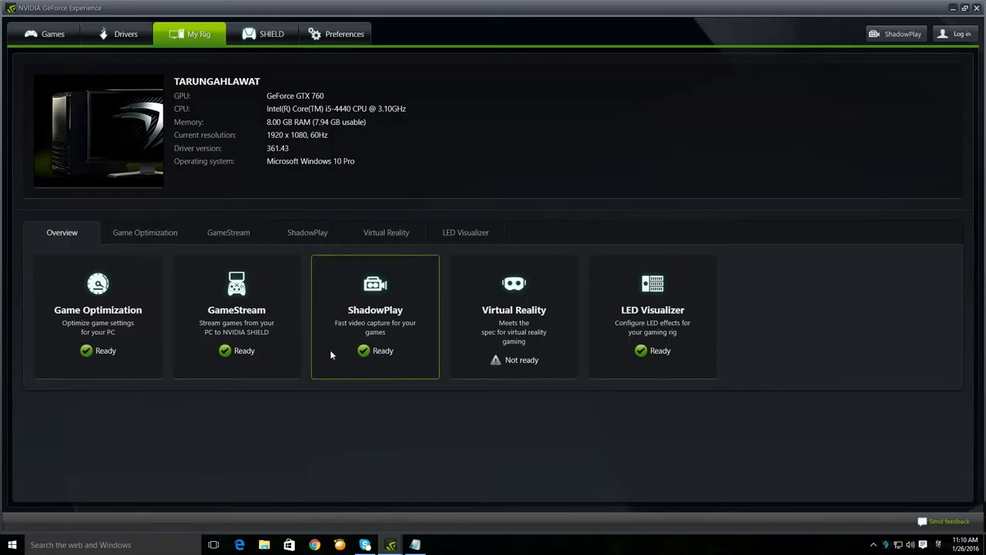
{"action": "mouse_move", "coordinate": [399, 308]}
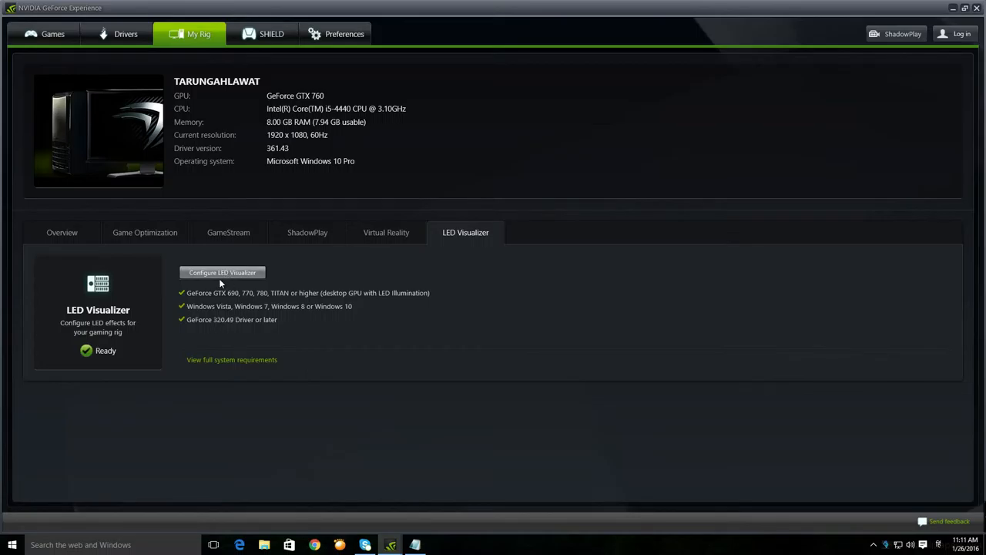
{"action": "mouse_move", "coordinate": [216, 324]}
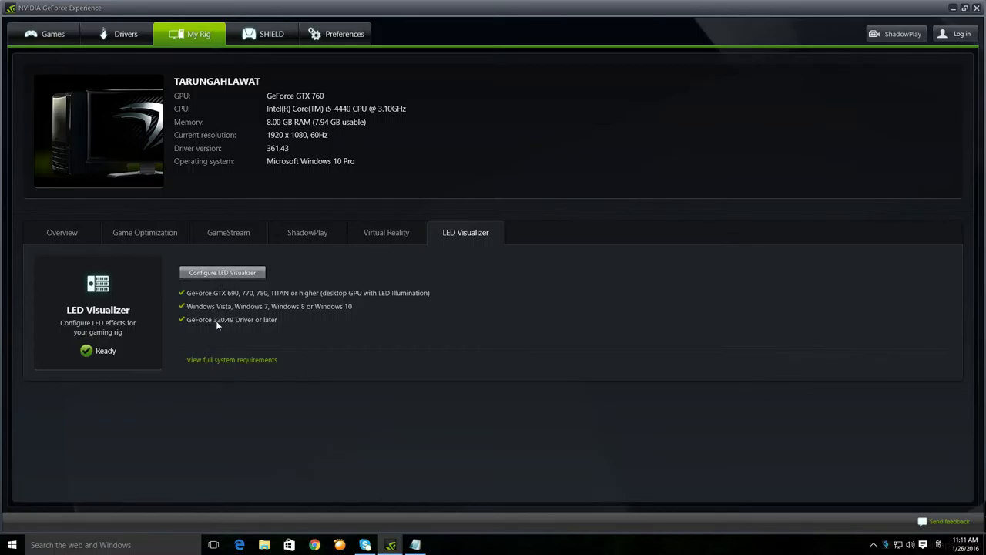
{"action": "mouse_move", "coordinate": [394, 295]}
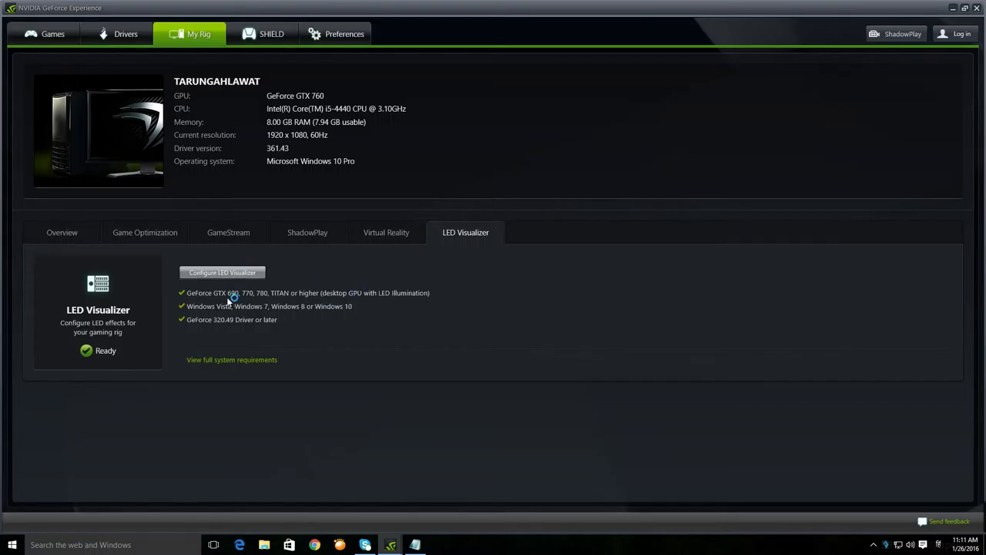
{"action": "mouse_move", "coordinate": [444, 244]}
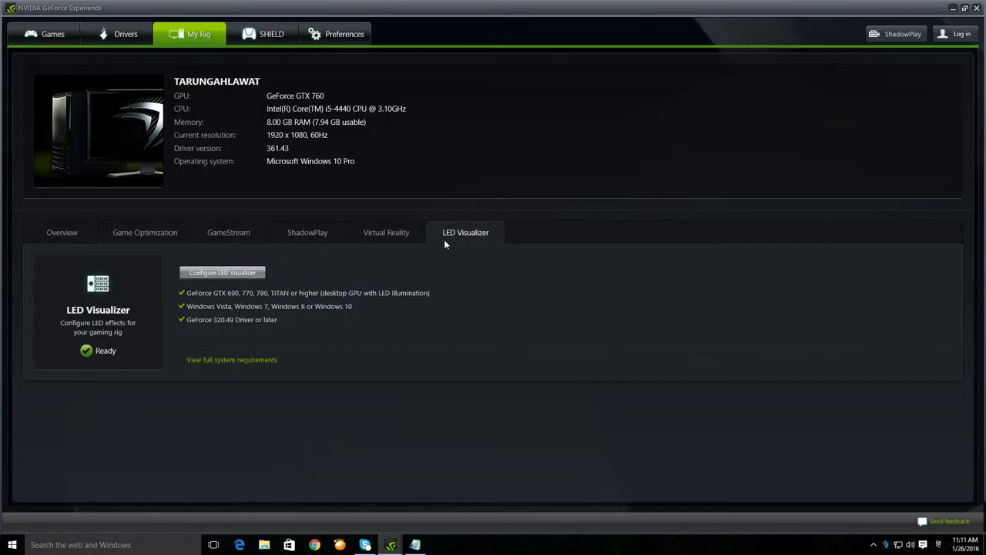
{"action": "left_click", "coordinate": [223, 272]}
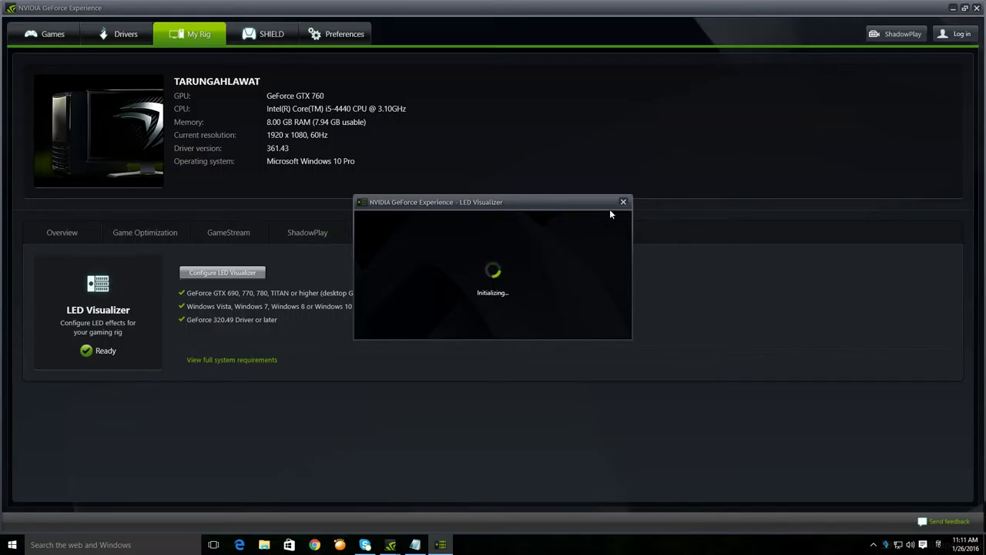
Switch to the SHIELD page offering GameStream and a login prompt.
{"action": "left_click", "coordinate": [271, 34]}
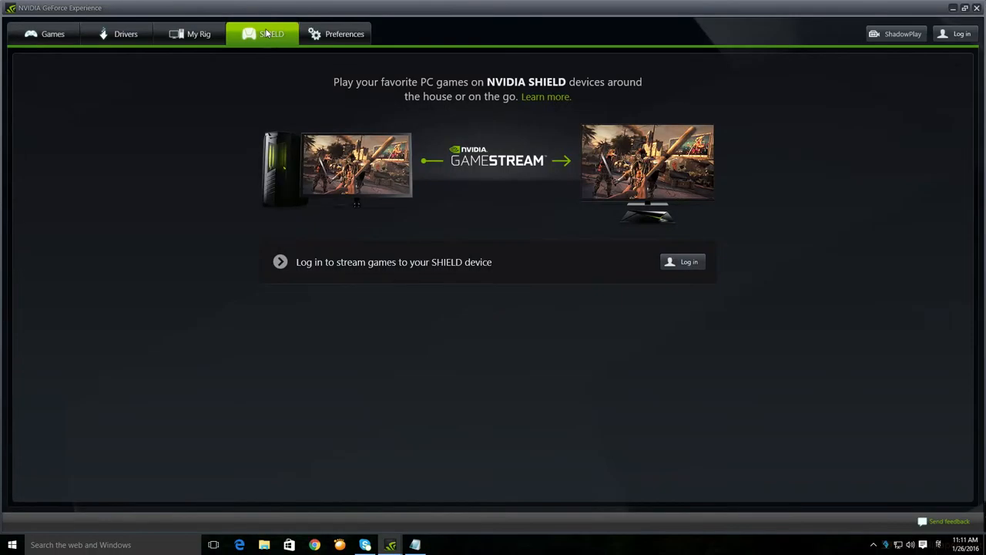
{"action": "mouse_move", "coordinate": [800, 204]}
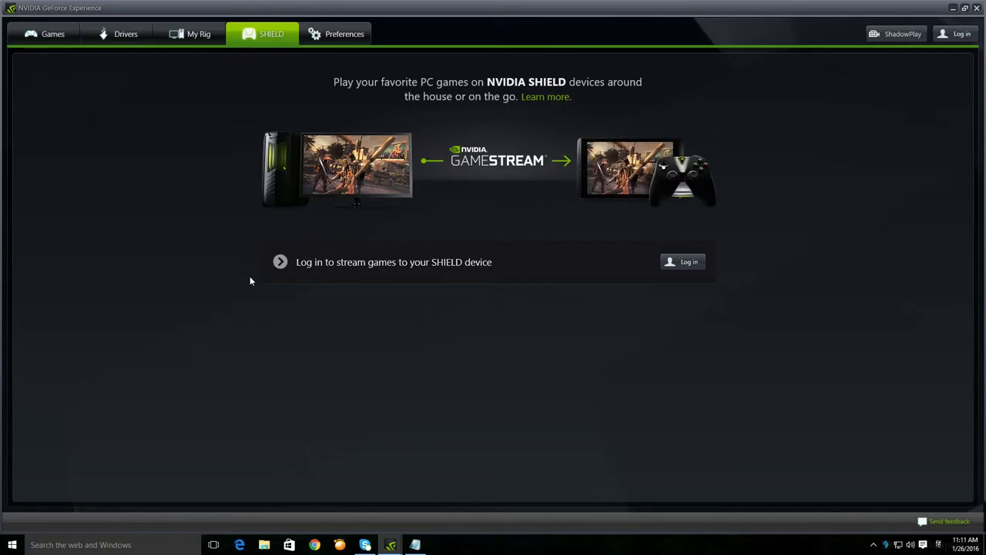
{"action": "mouse_move", "coordinate": [460, 302]}
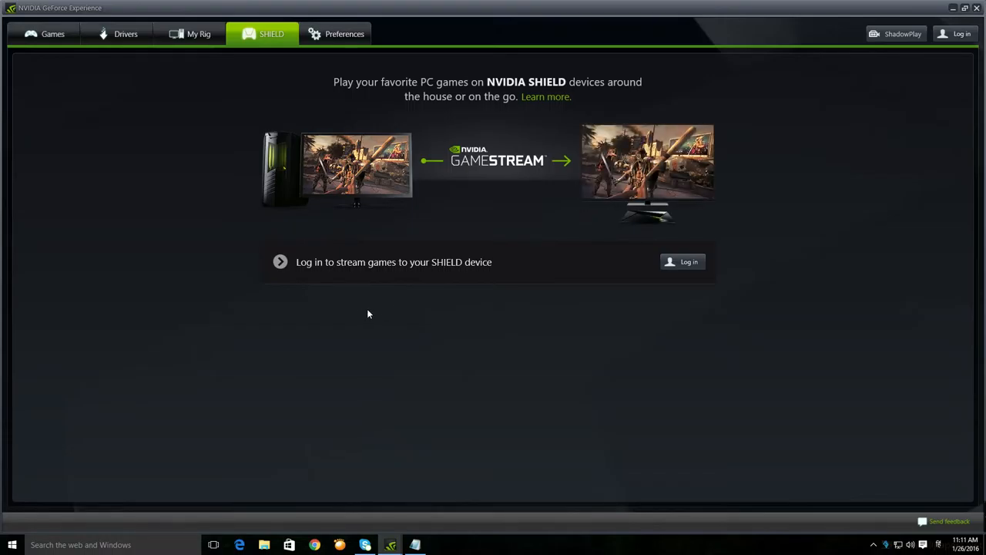
Open general preferences showing version 2.9.1.22, English and automatic driver update options.
{"action": "left_click", "coordinate": [344, 34]}
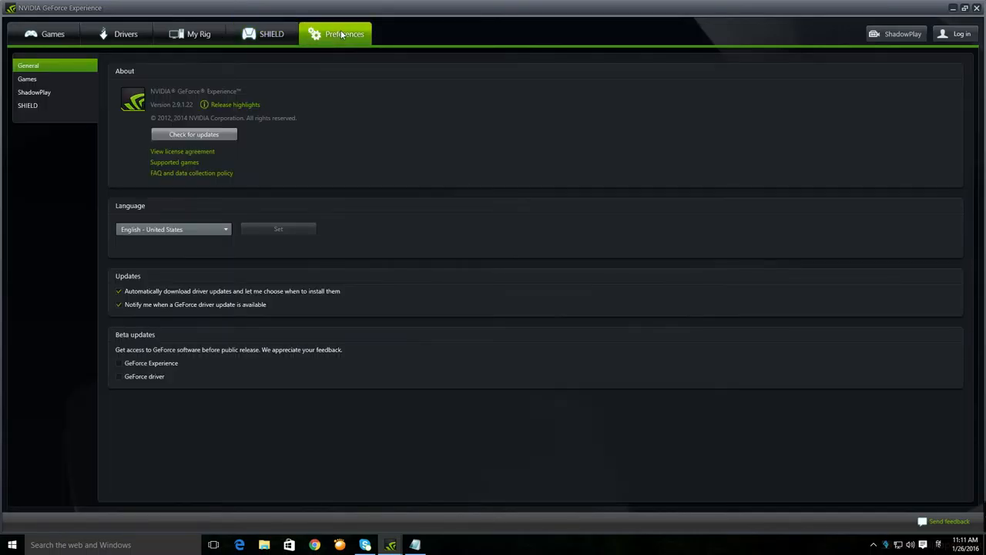
{"action": "mouse_move", "coordinate": [485, 277]}
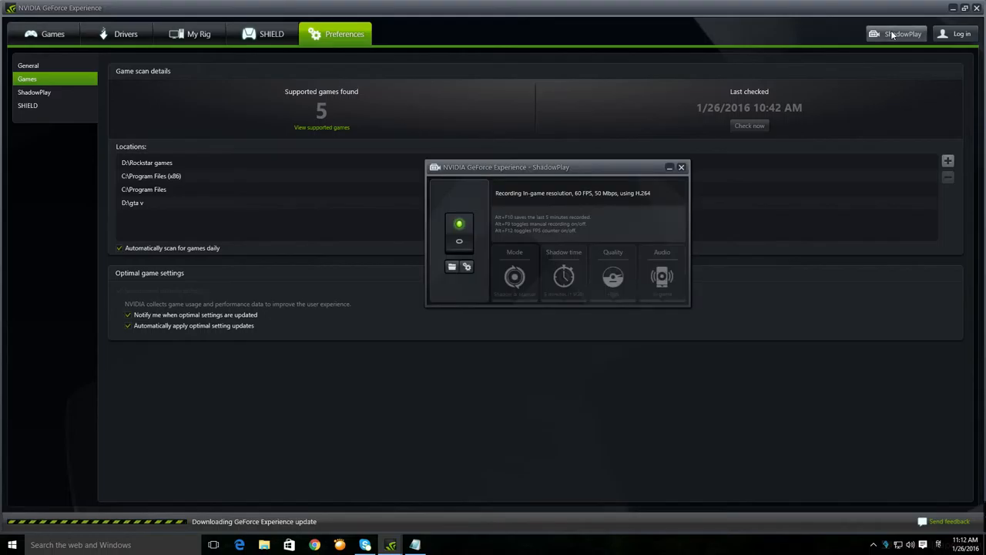
{"action": "mouse_move", "coordinate": [882, 43]}
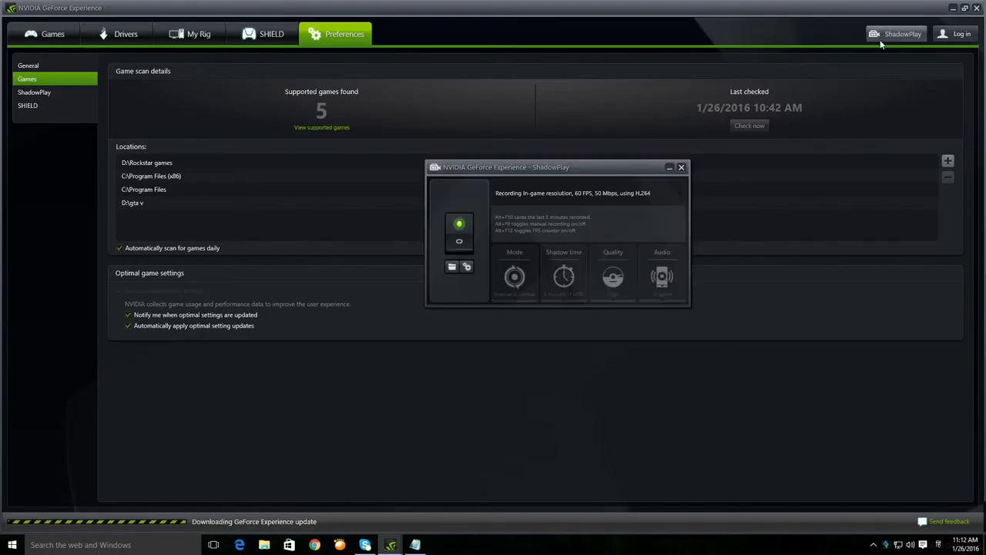
View ShadowPlay preferences, then turn recording on in the ShadowPlay panel and hide it.
{"action": "left_click", "coordinate": [34, 91]}
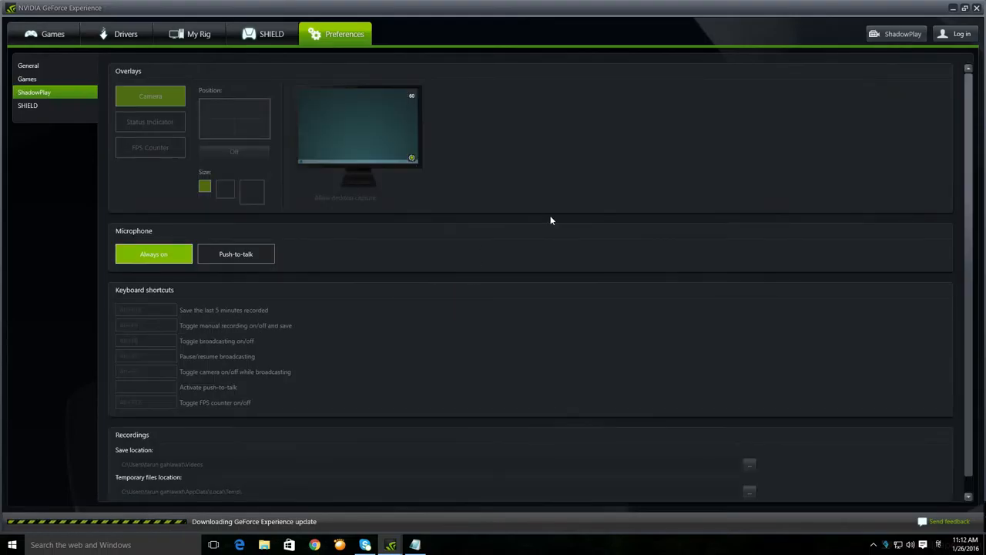
{"action": "left_click", "coordinate": [902, 34]}
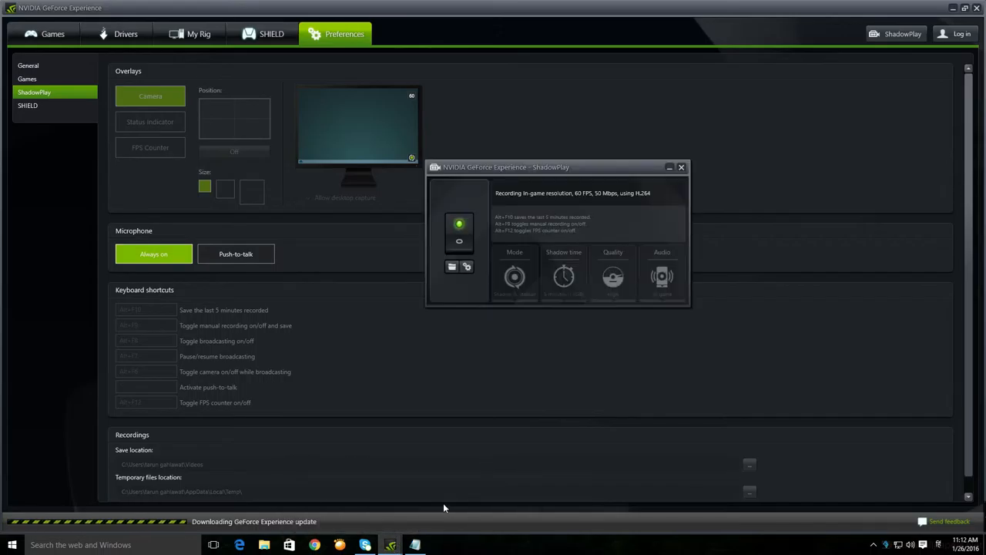
{"action": "left_click_drag", "start_coordinate": [507, 167], "coordinate": [652, 82]}
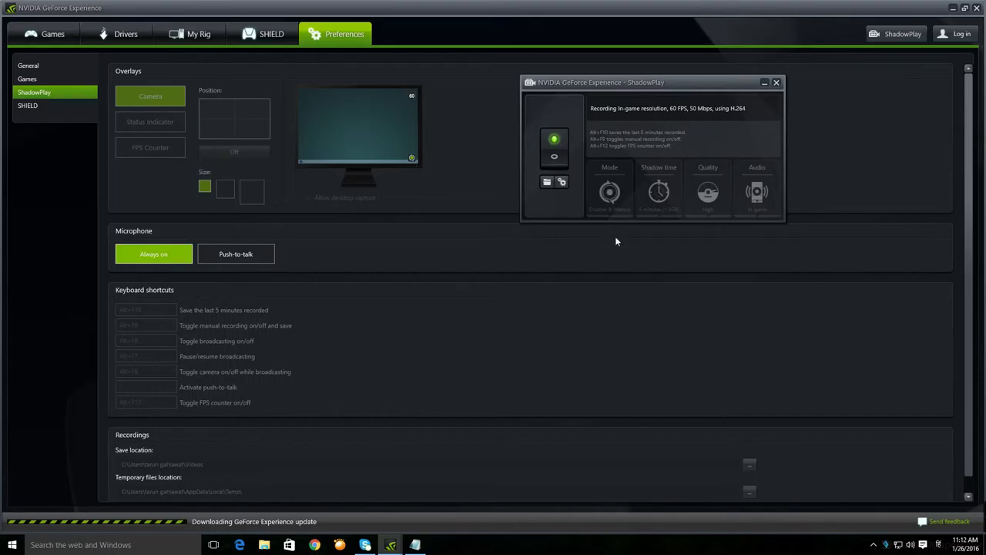
{"action": "mouse_move", "coordinate": [549, 205]}
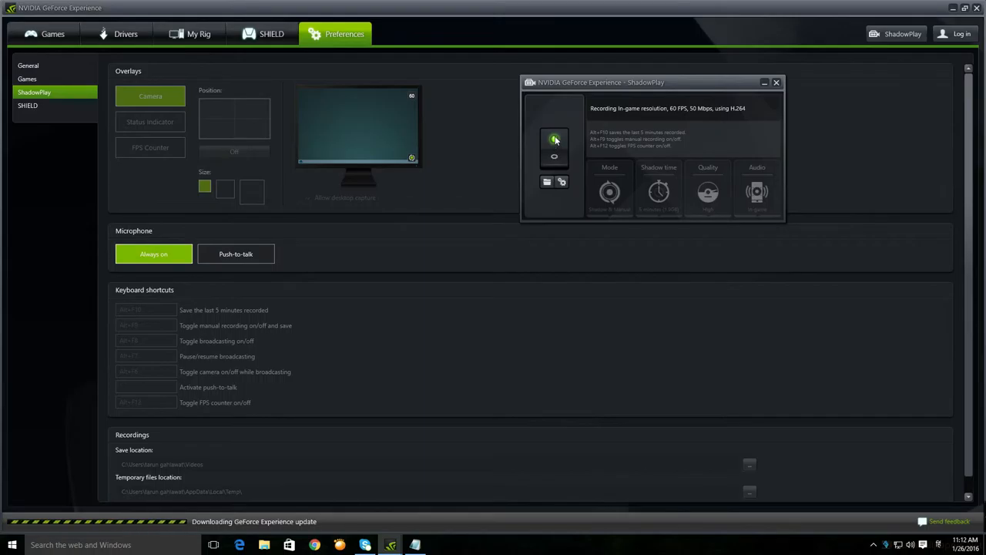
{"action": "left_click", "coordinate": [554, 139]}
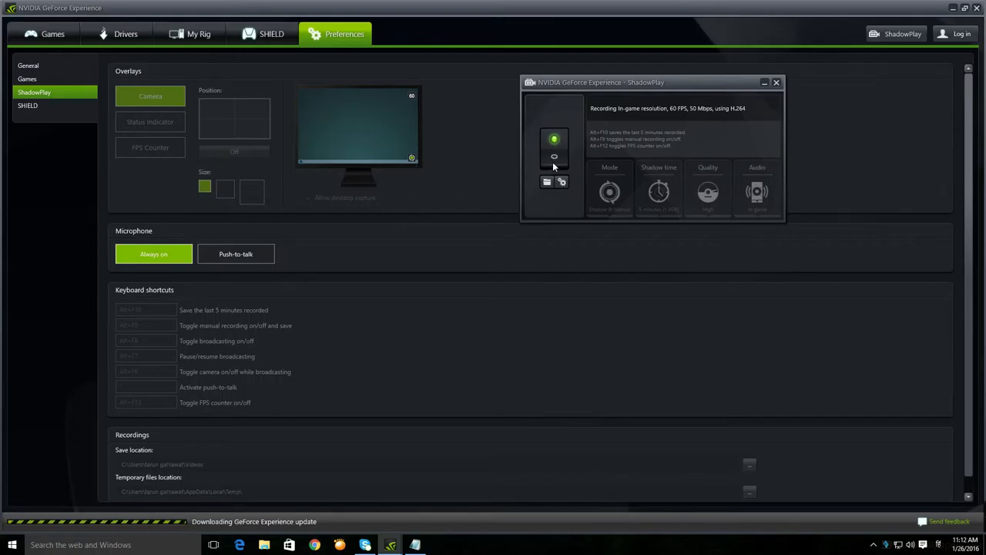
{"action": "mouse_move", "coordinate": [559, 164]}
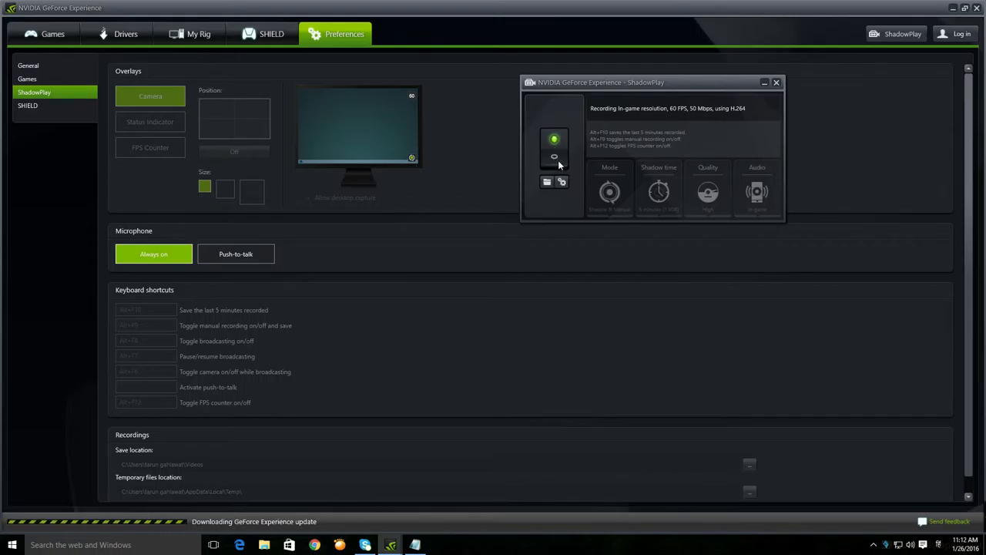
{"action": "left_click", "coordinate": [776, 83]}
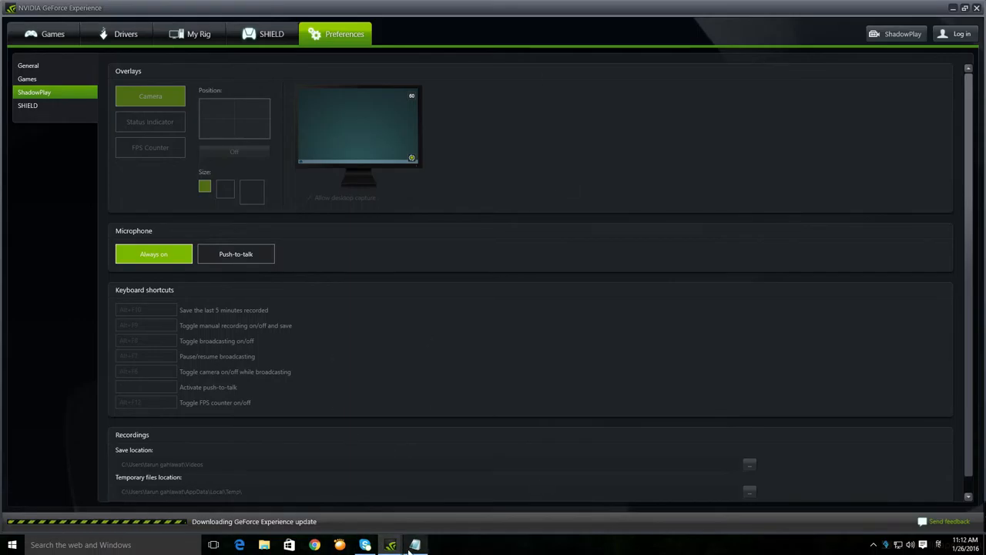
Reopen the ShadowPlay panel showing recording on at in-game resolution, 60 FPS, 50 Mbps.
{"action": "left_click", "coordinate": [415, 544]}
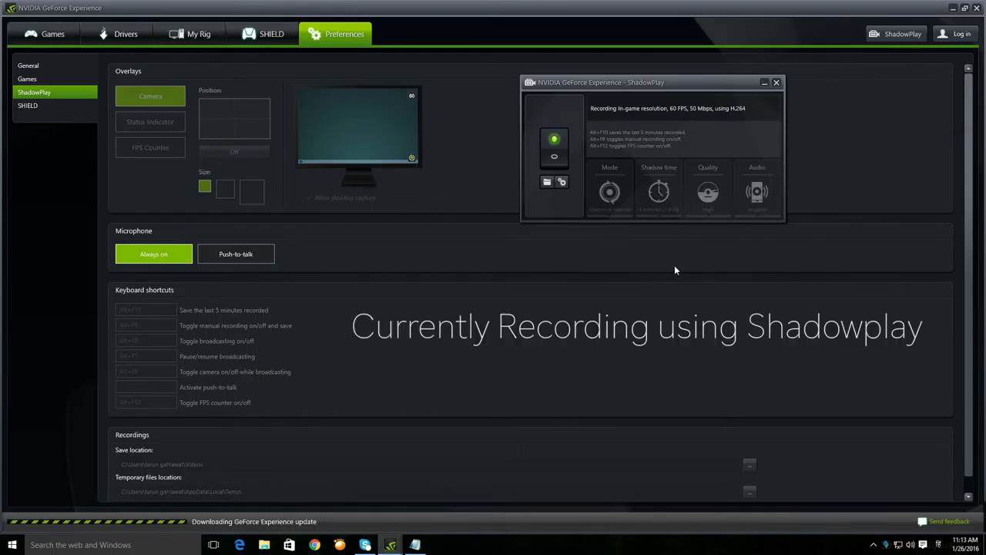
{"action": "mouse_move", "coordinate": [667, 242]}
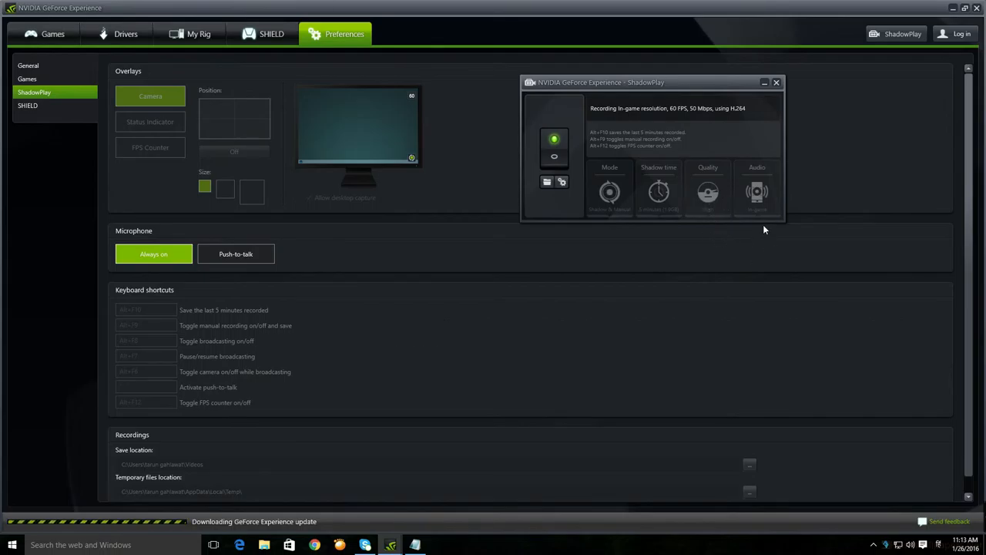
{"action": "mouse_move", "coordinate": [551, 313]}
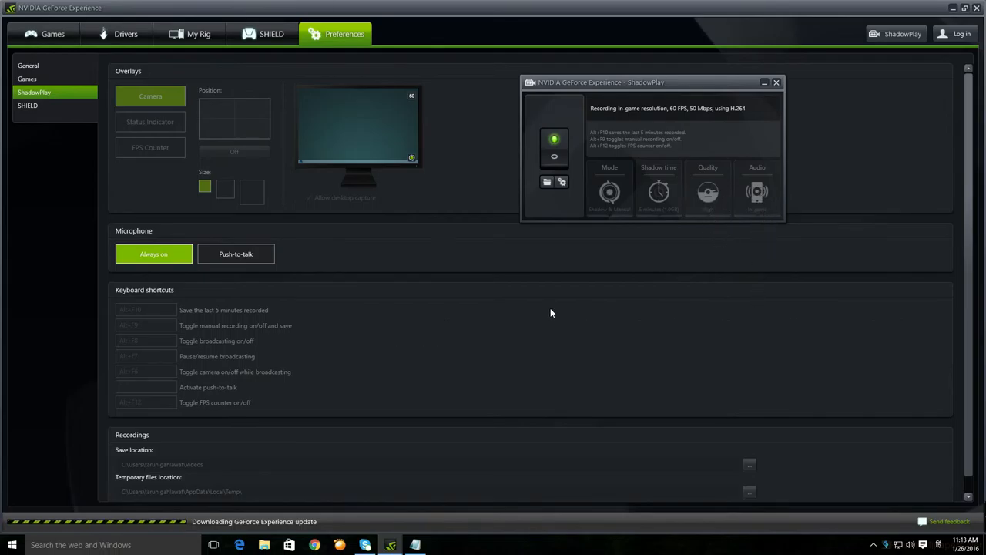
{"action": "mouse_move", "coordinate": [150, 95]}
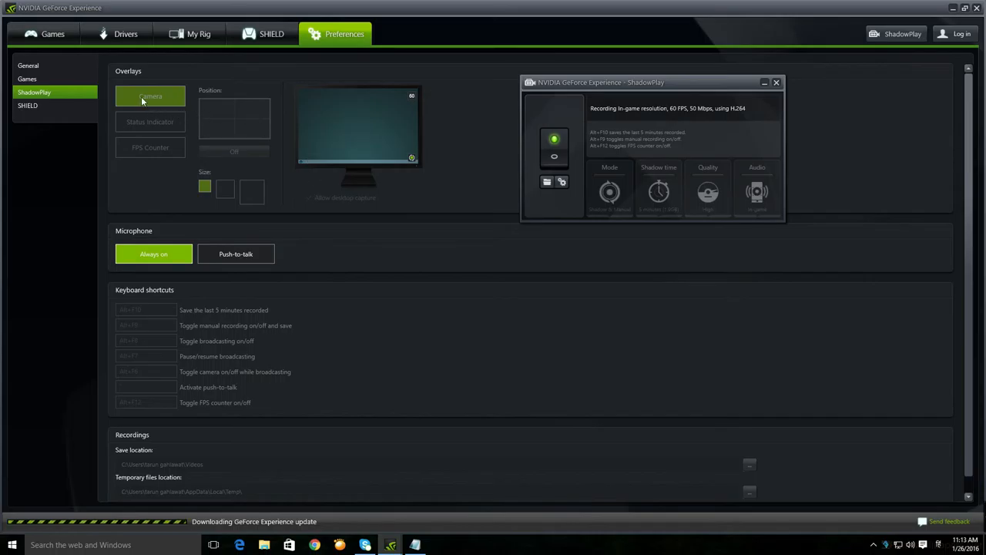
{"action": "mouse_move", "coordinate": [312, 98]}
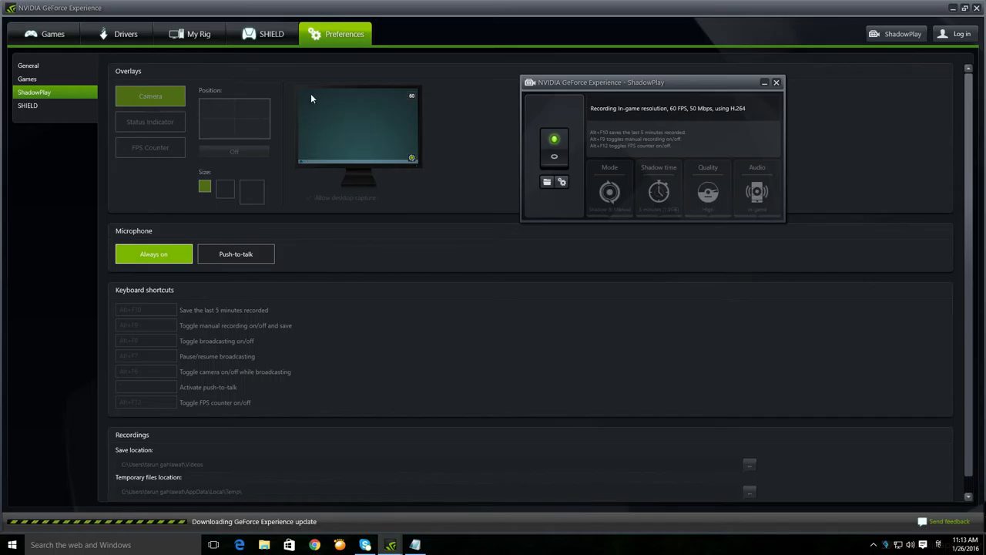
{"action": "mouse_move", "coordinate": [406, 104]}
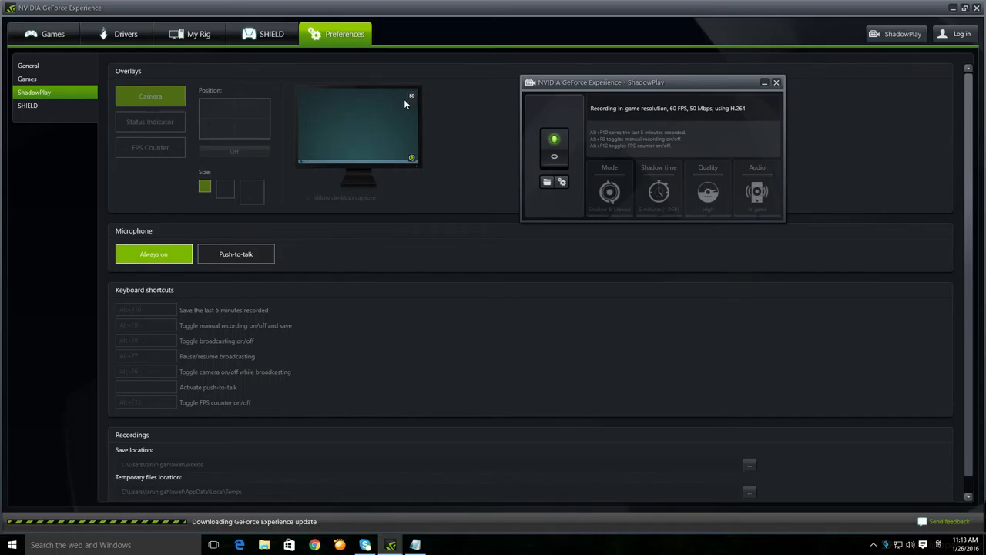
{"action": "mouse_move", "coordinate": [456, 187]}
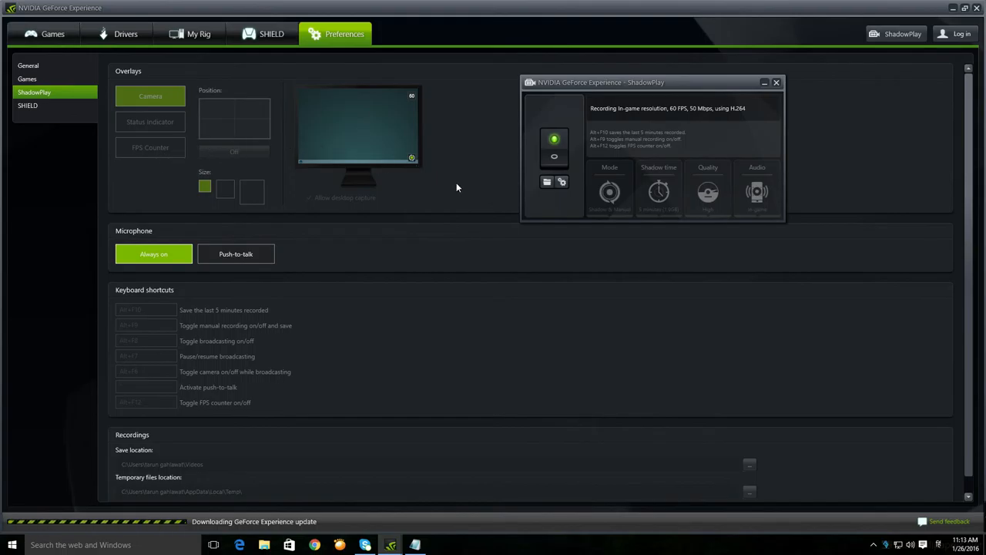
{"action": "mouse_move", "coordinate": [198, 263]}
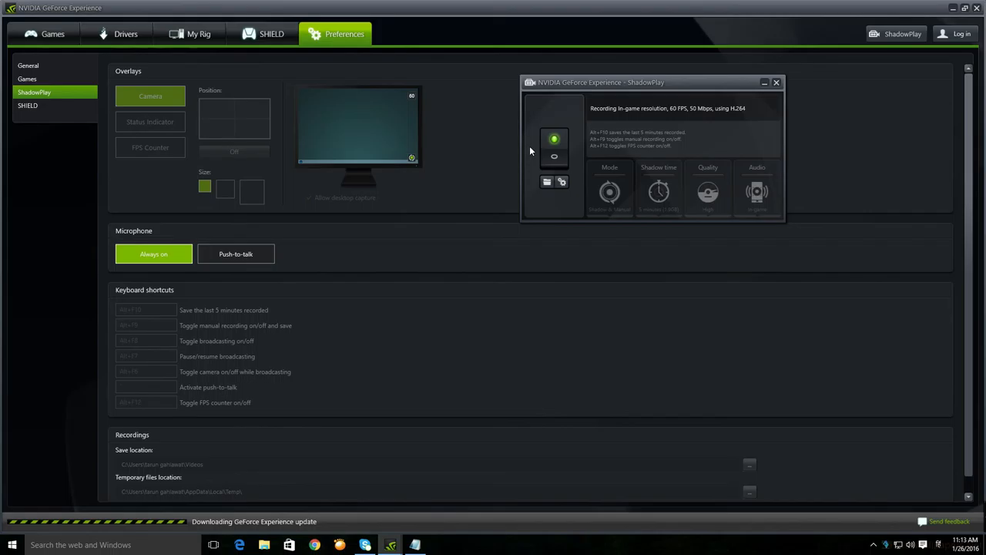
{"action": "mouse_move", "coordinate": [469, 291]}
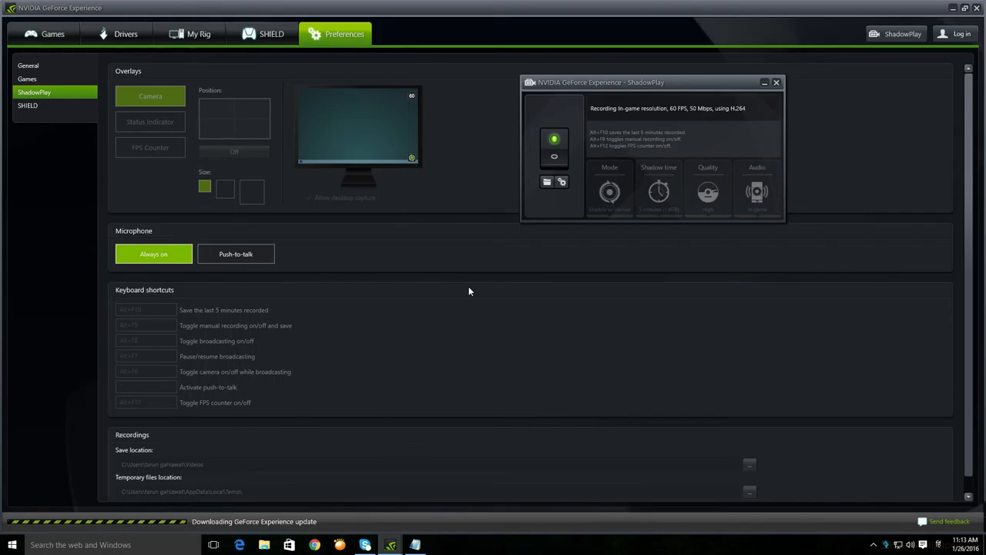
{"action": "mouse_move", "coordinate": [569, 93]}
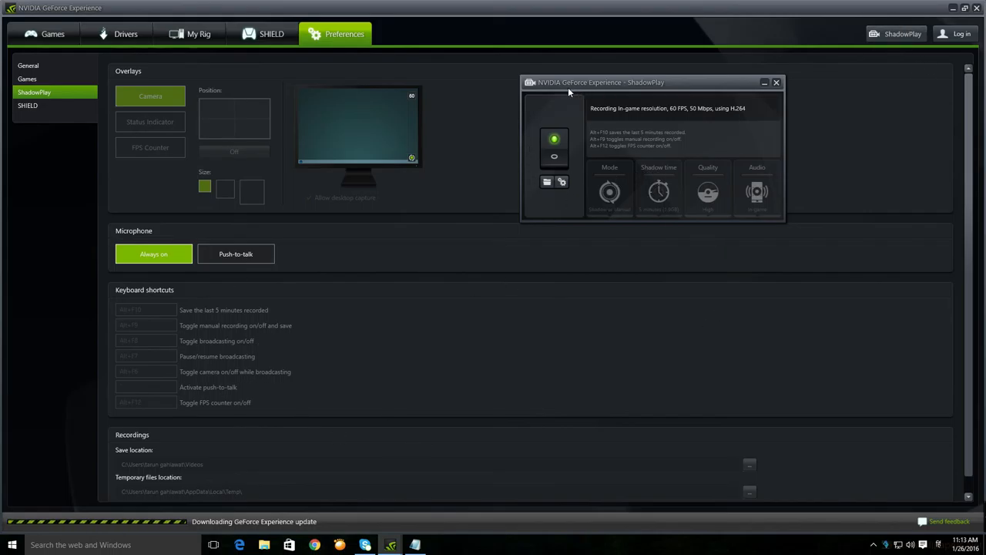
{"action": "mouse_move", "coordinate": [717, 277]}
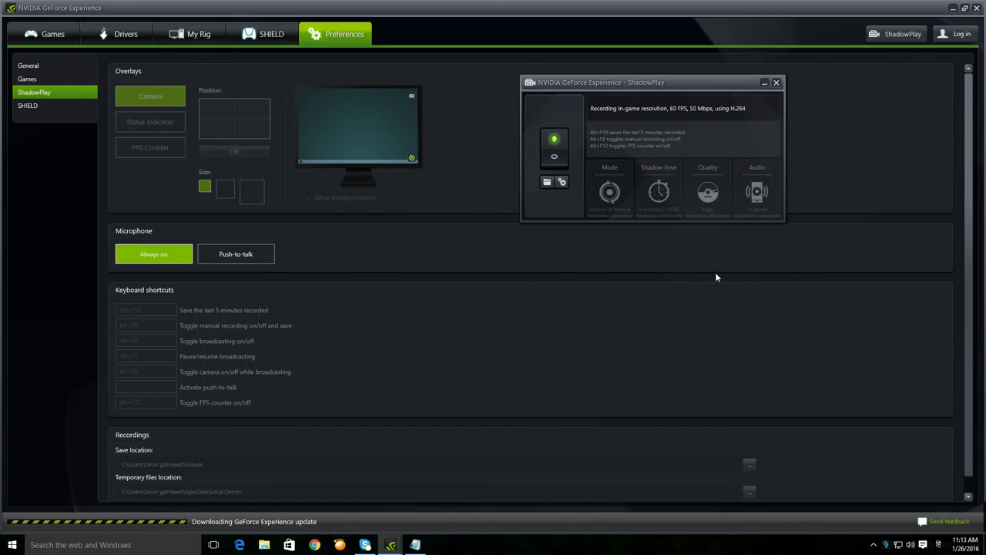
{"action": "mouse_move", "coordinate": [691, 117]}
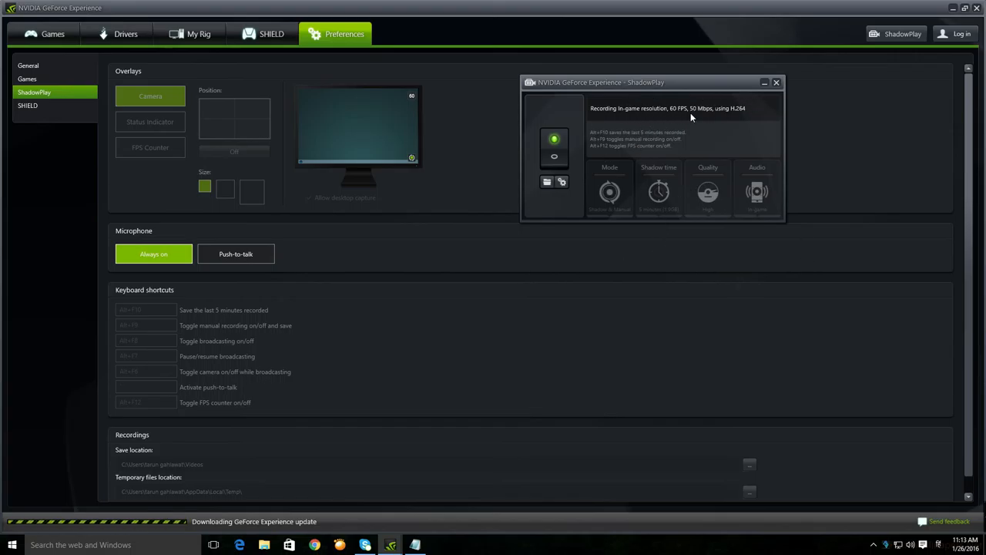
{"action": "mouse_move", "coordinate": [706, 118]}
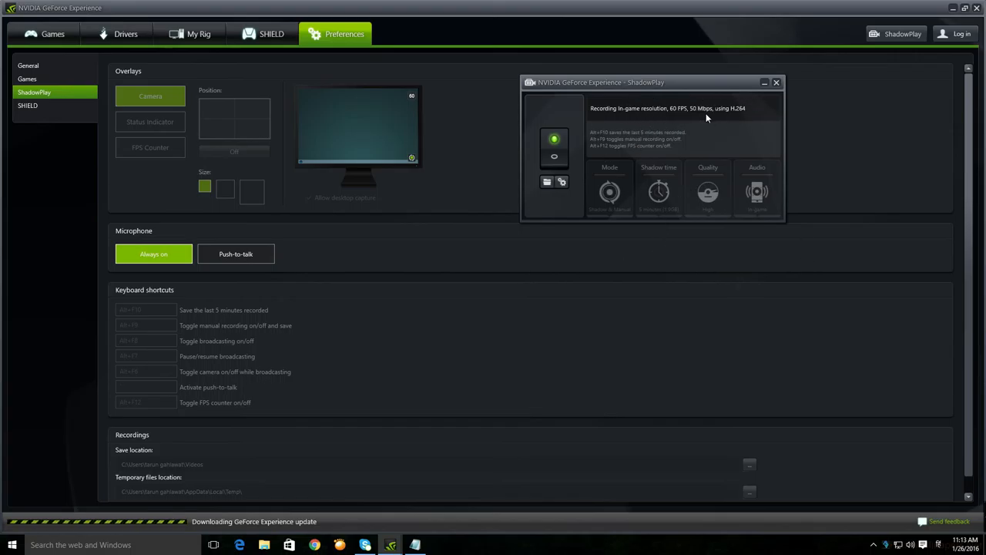